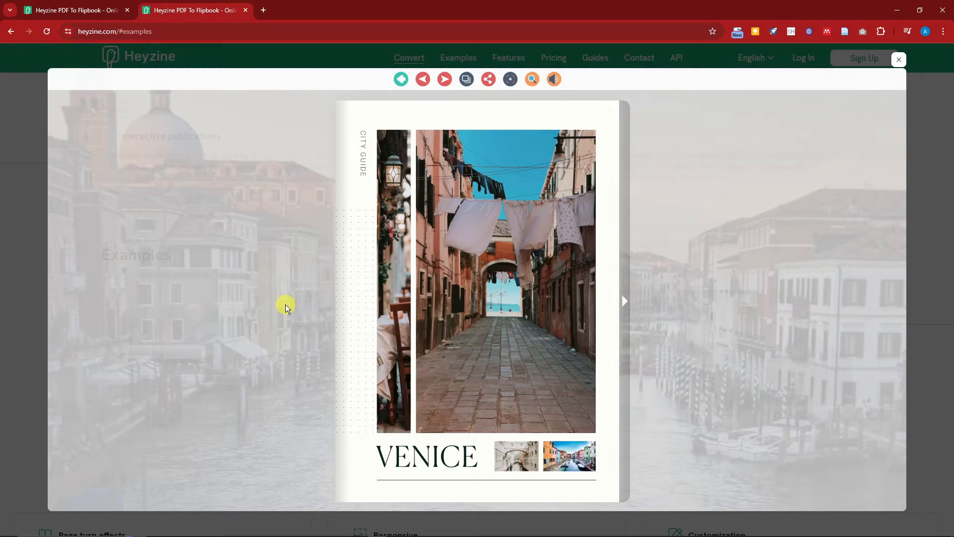
mouse_move(627, 303)
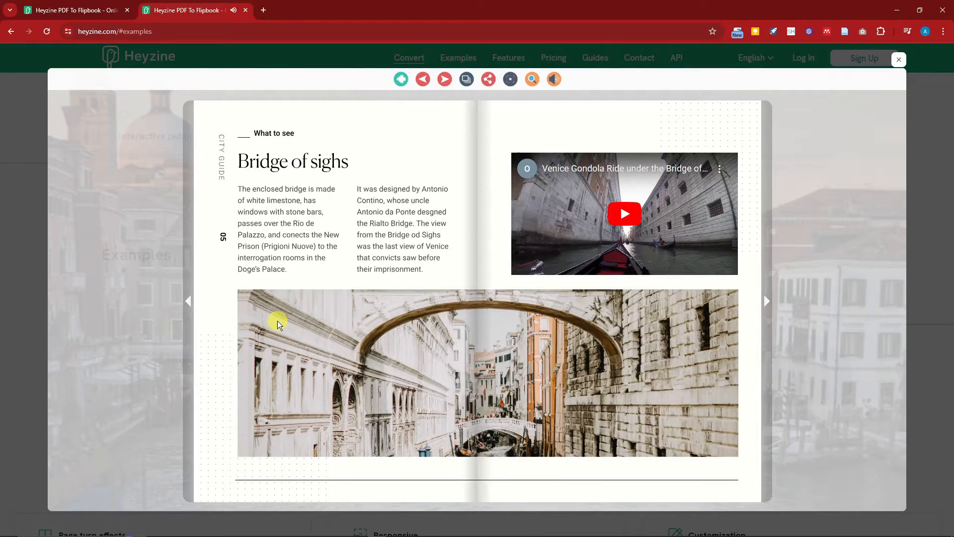
Flip the Venice city guide example to the Bridge of sighs spread, then close the viewer.
click(188, 301)
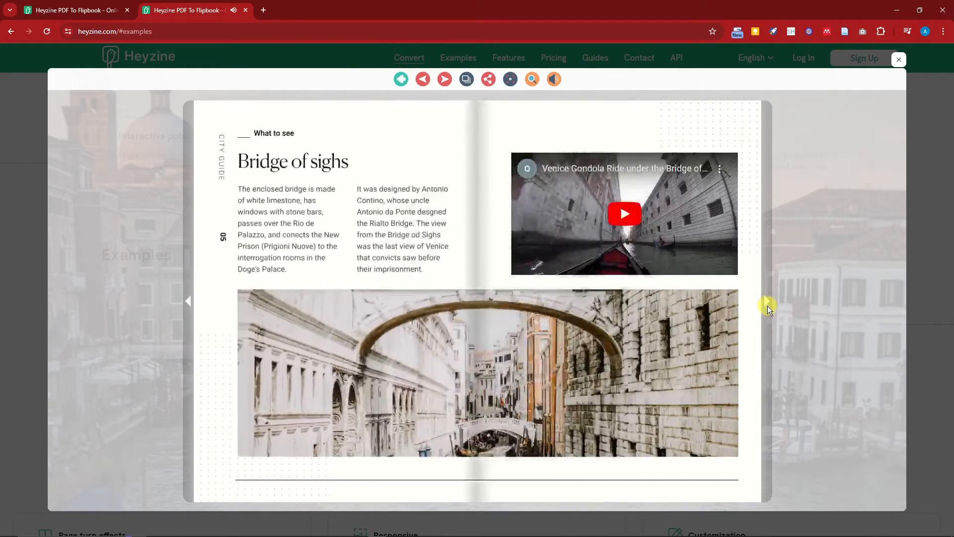
click(766, 301)
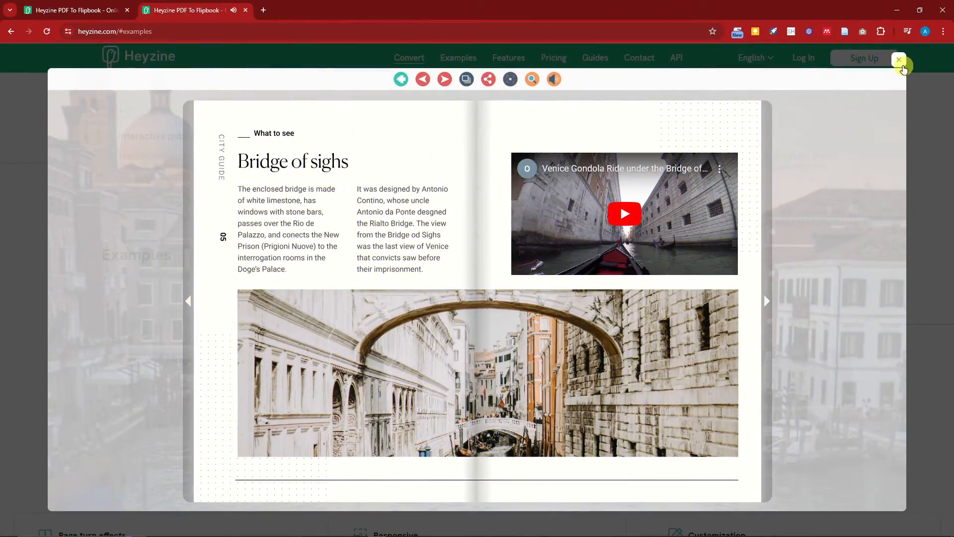
click(899, 60)
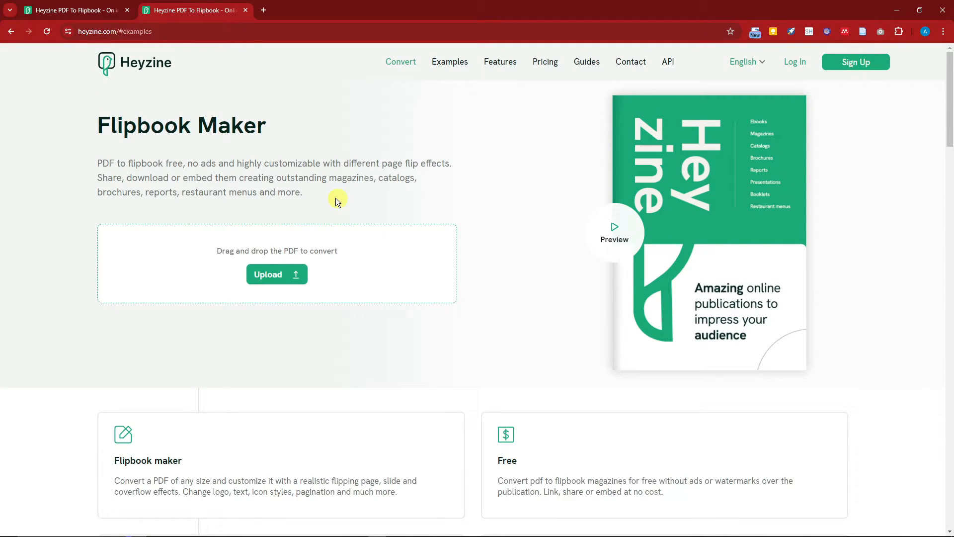
mouse_move(154, 72)
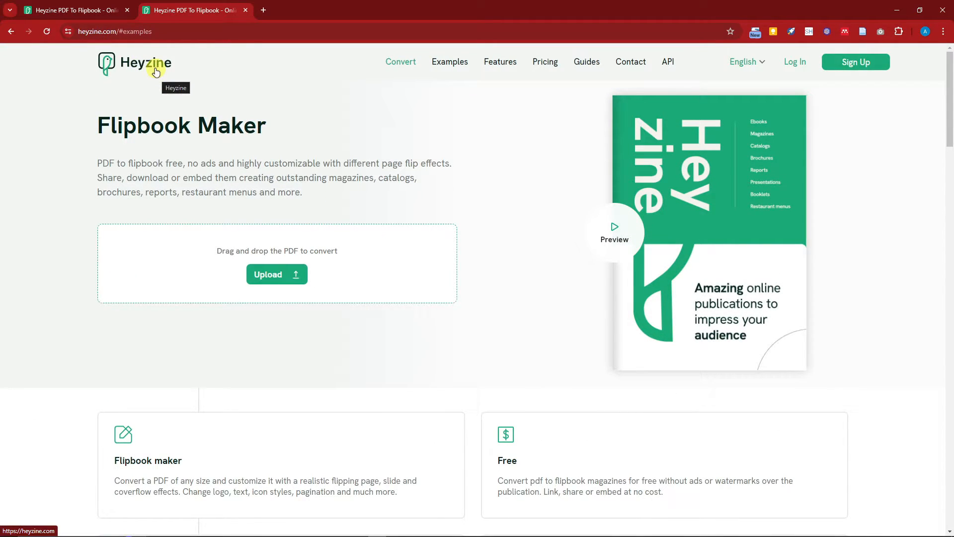
mouse_move(311, 105)
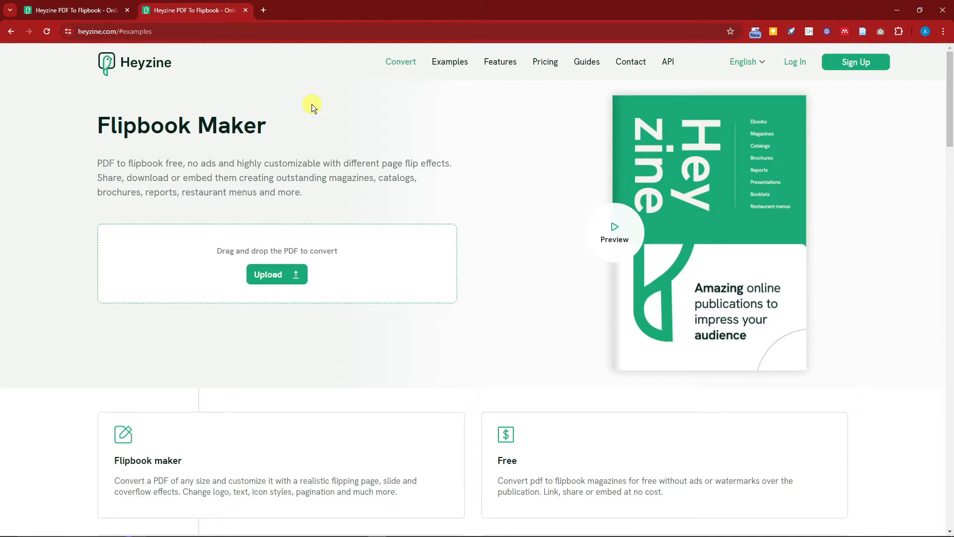
mouse_move(317, 105)
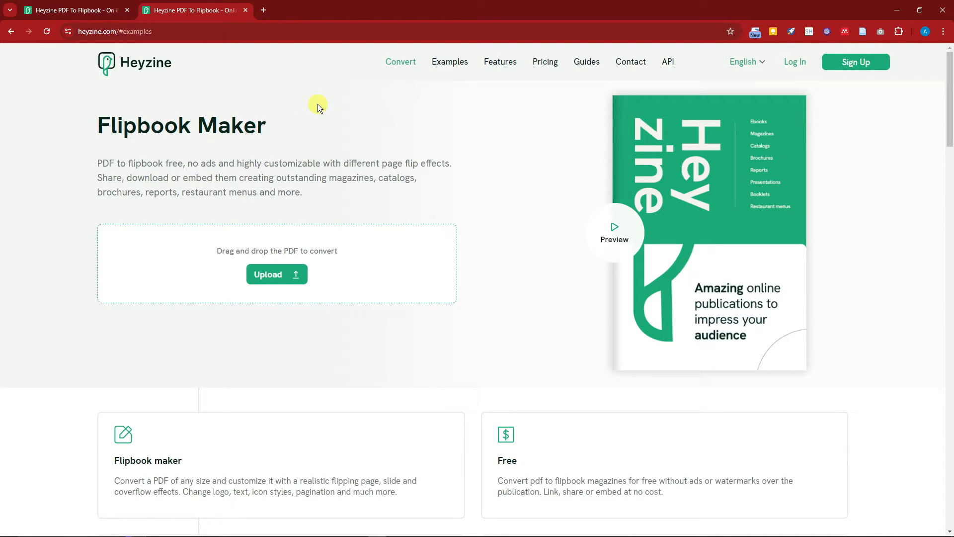
mouse_move(550, 128)
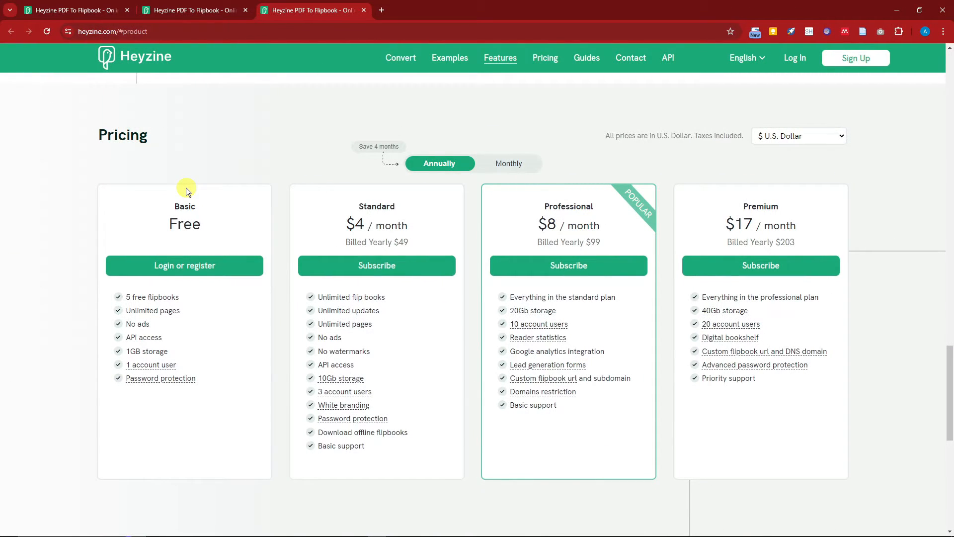
mouse_move(210, 195)
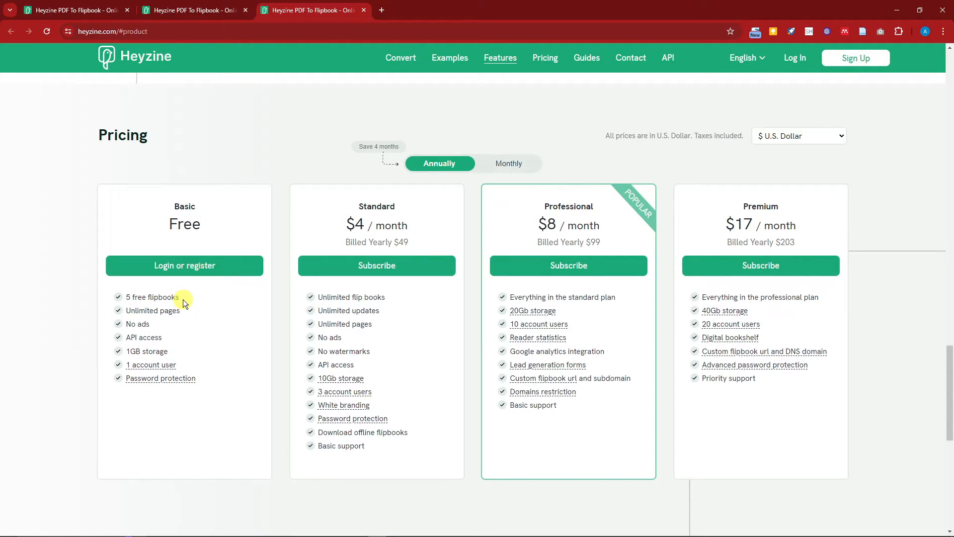
mouse_move(180, 316)
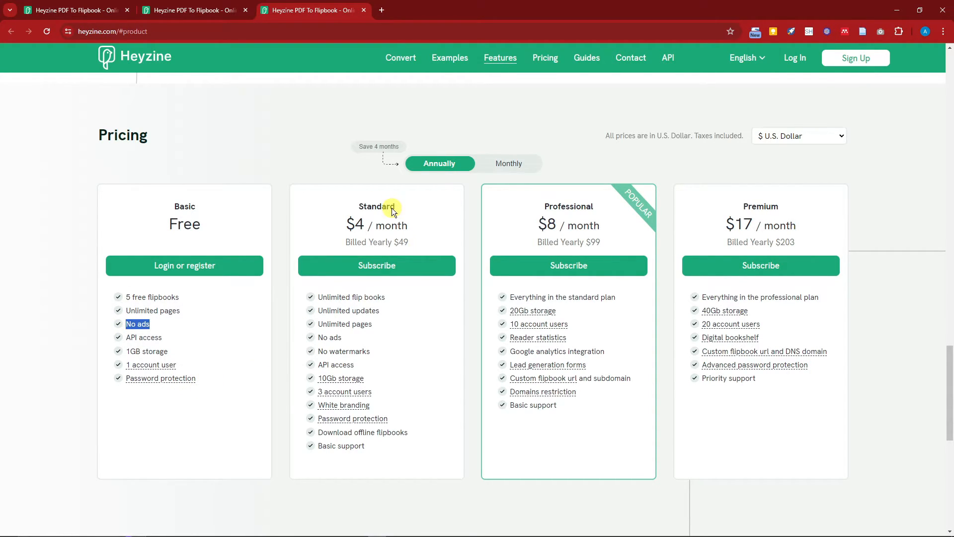
mouse_move(544, 224)
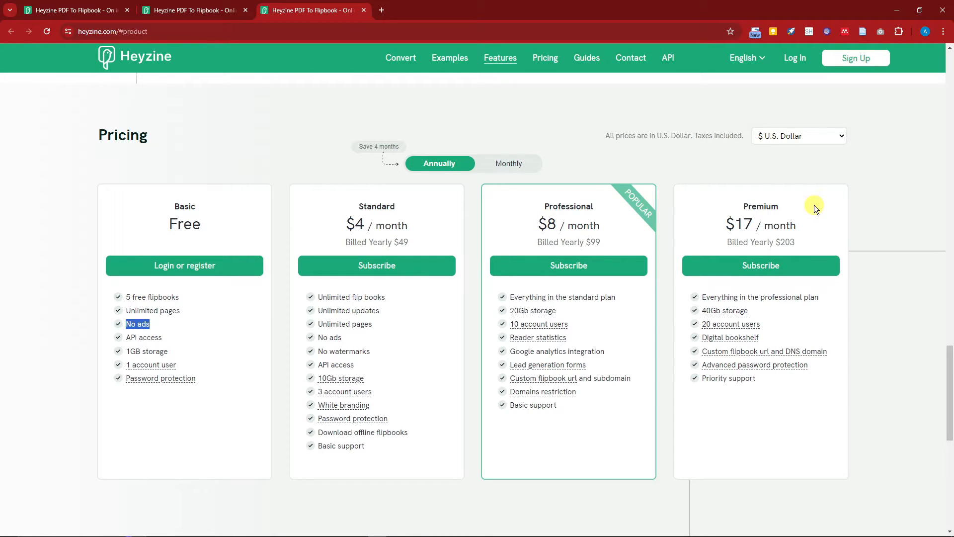
Show pricing in British Pound, then Canadian Dollar, with monthly billing (Professional $19, Premium $39).
click(798, 135)
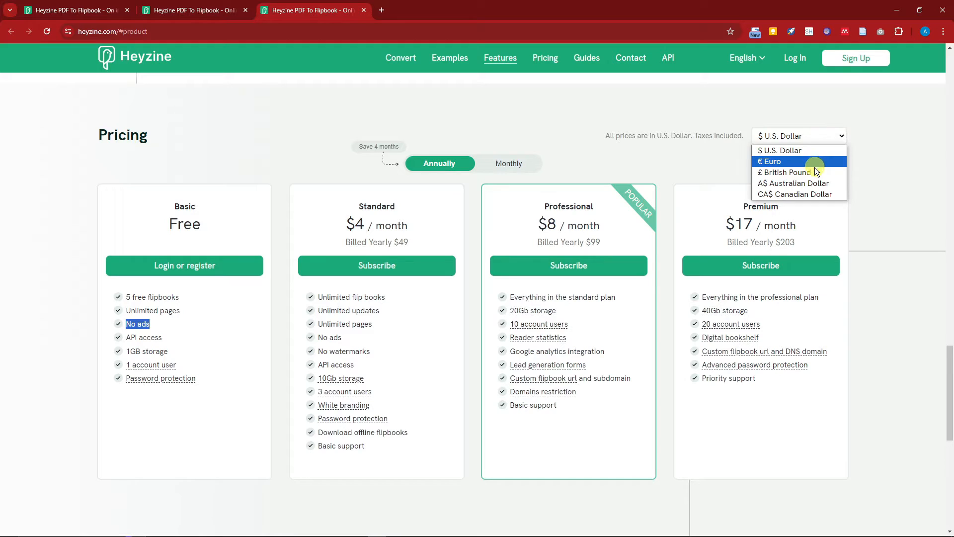
click(785, 171)
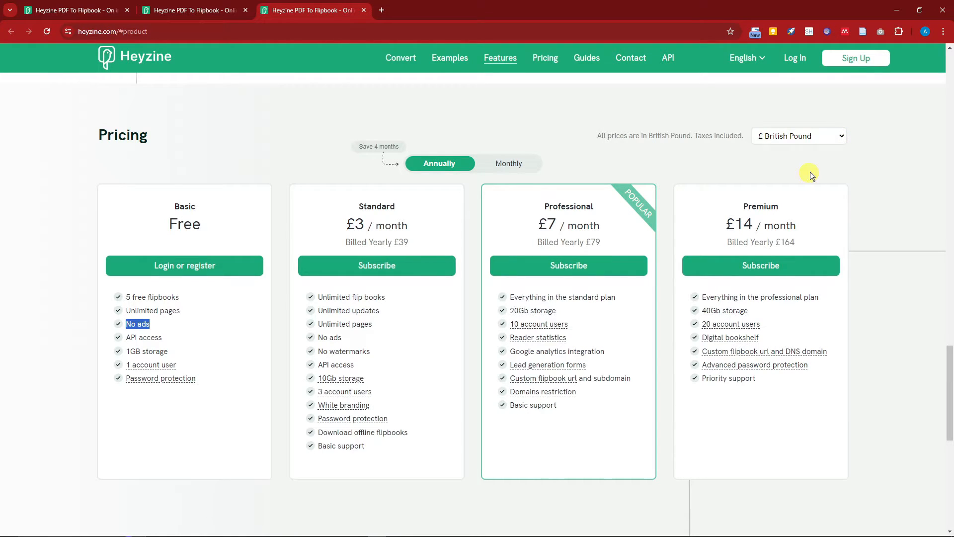
click(799, 136)
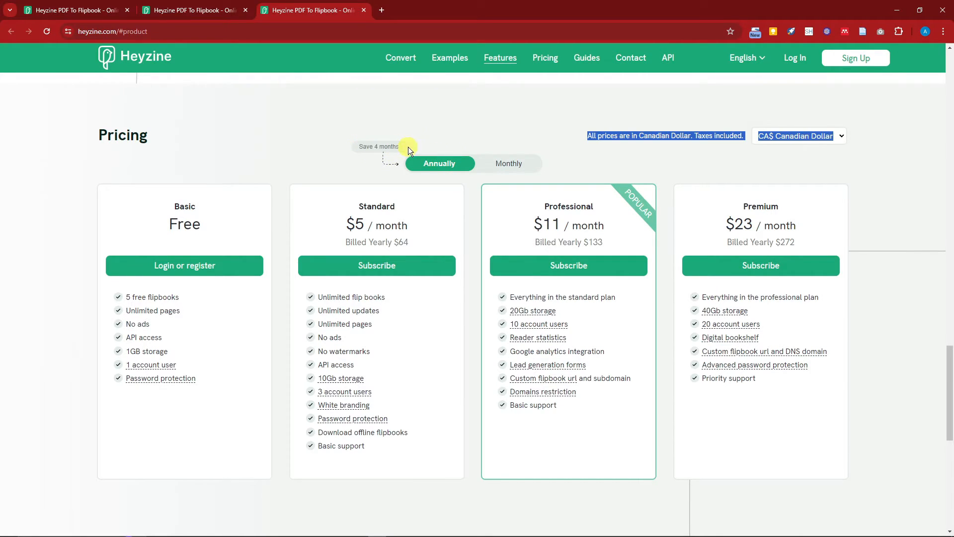
click(507, 163)
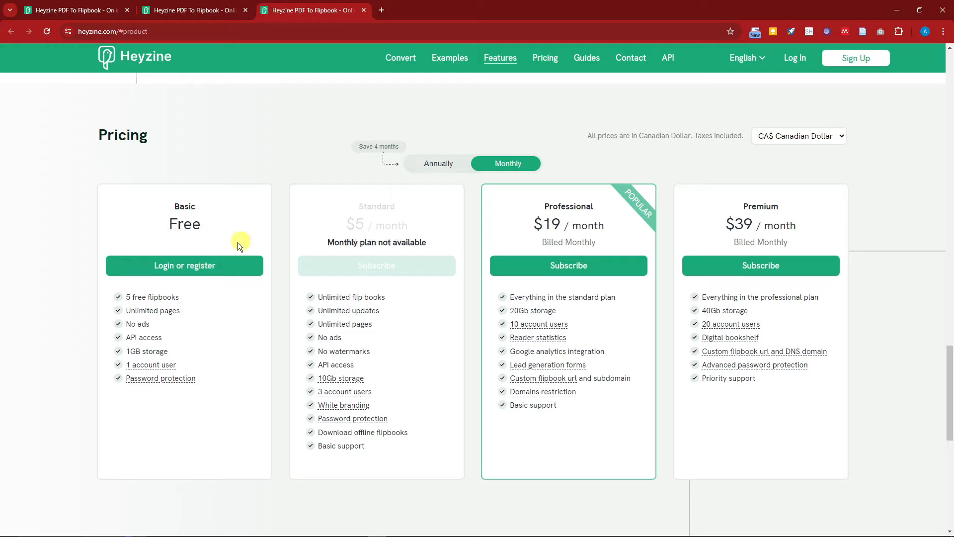
mouse_move(403, 226)
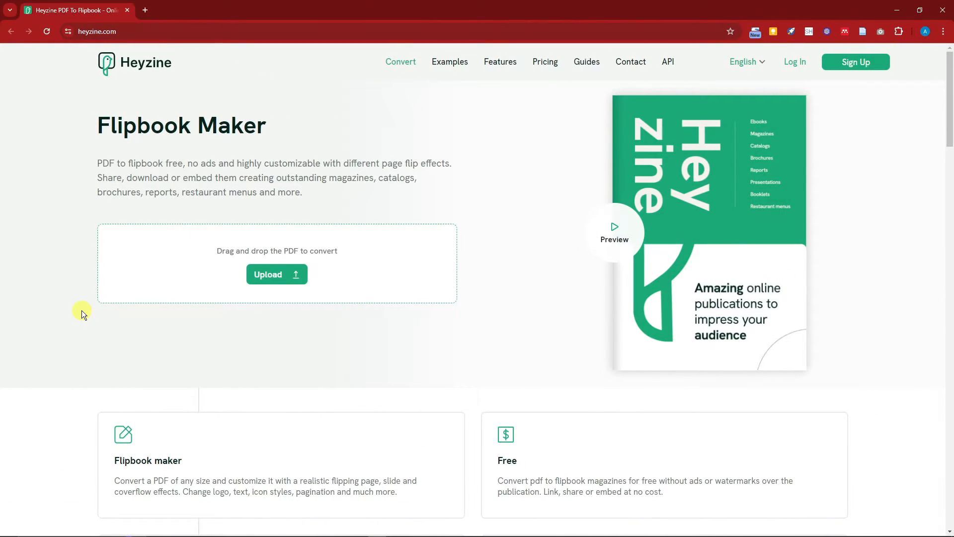
Scroll down the page while leaving Heyzine's pricing tabs for Canva's ebook templates.
scroll(down, 3)
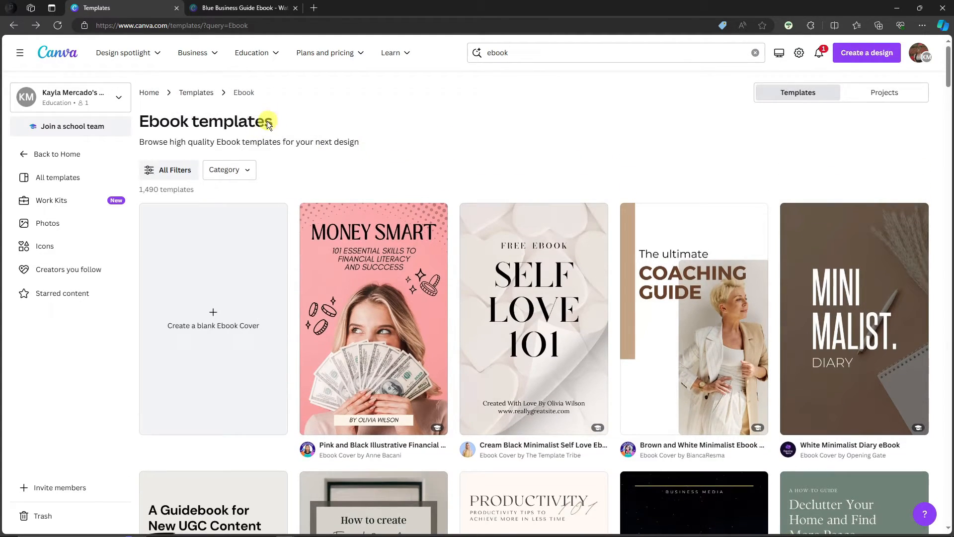
mouse_move(446, 148)
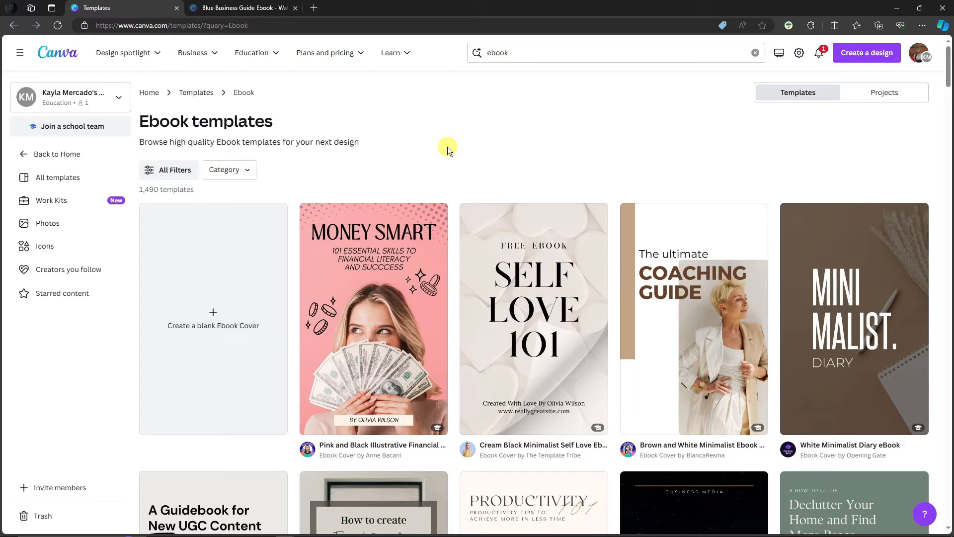
scroll(down, 3)
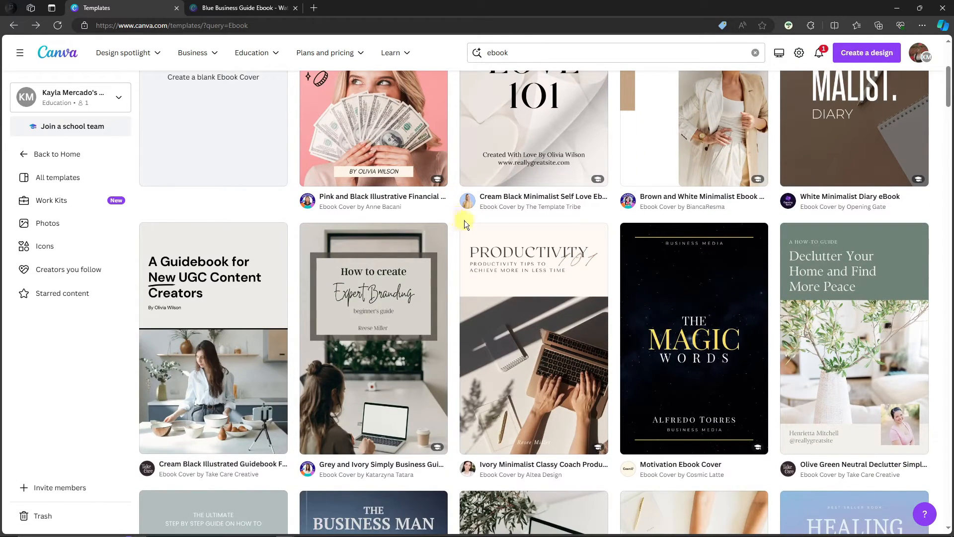
scroll(down, 3)
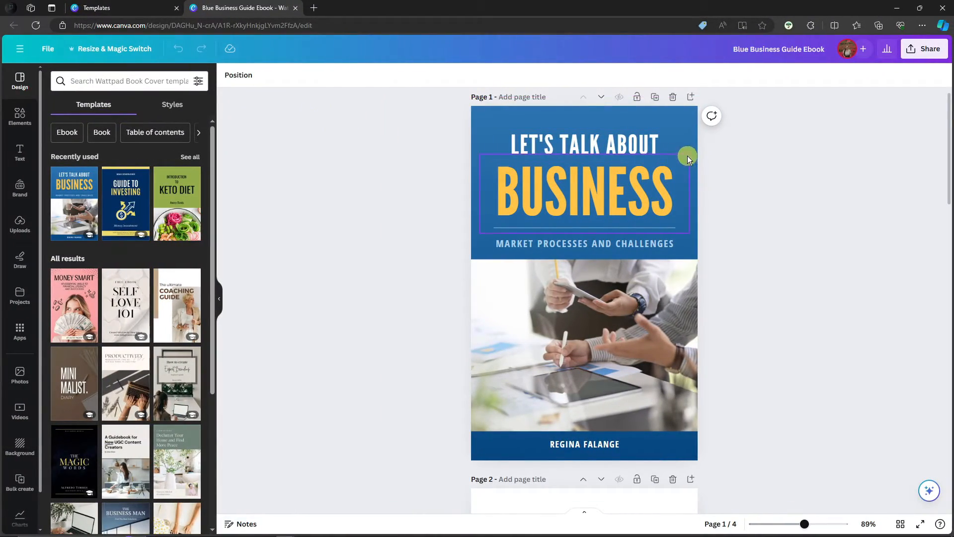
Scroll through the Canva ebook pages around the 'Let's Talk About Videos' cover headline.
scroll(down, 3)
text(VIDEOS)
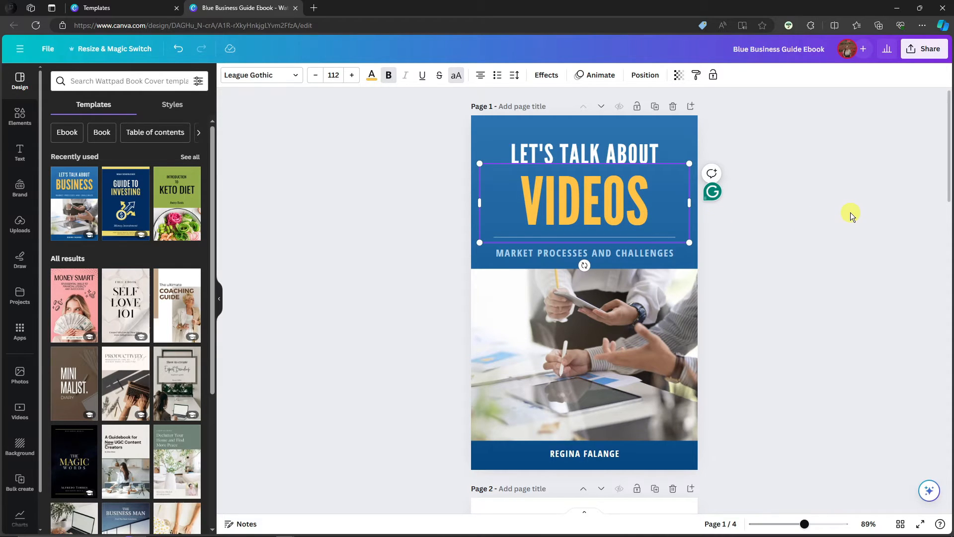
scroll(down, 3)
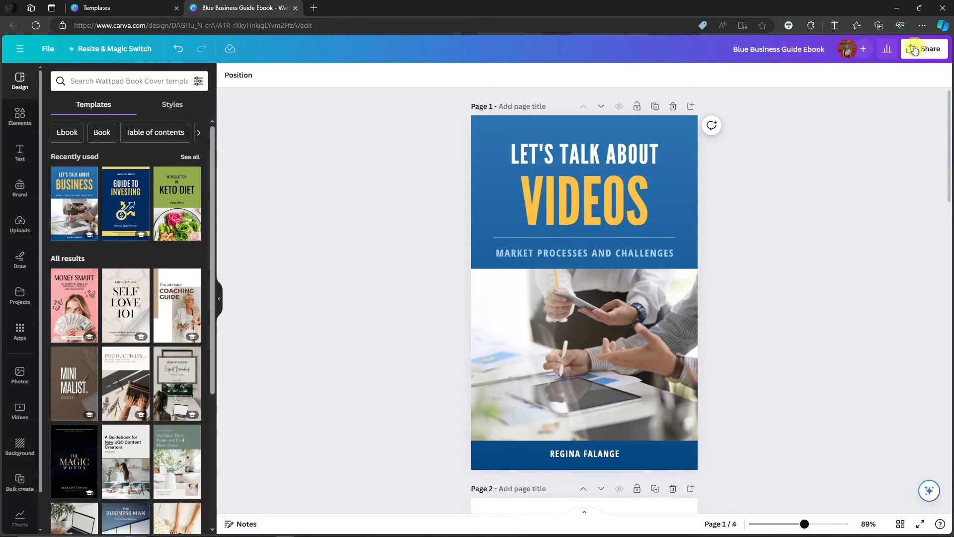
Set the download to PDF Standard of all pages 1–4, with Flatten PDF and Include notes unchecked.
click(928, 49)
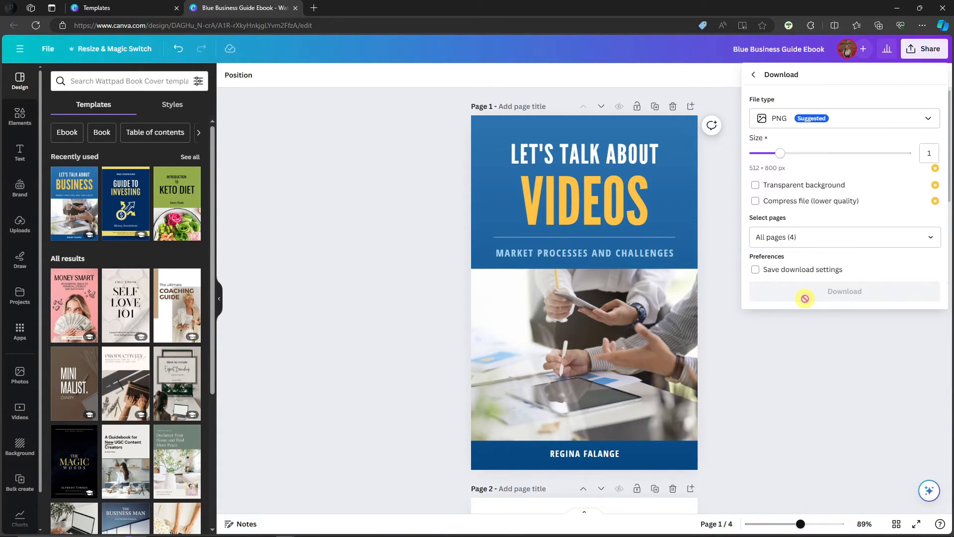
click(844, 118)
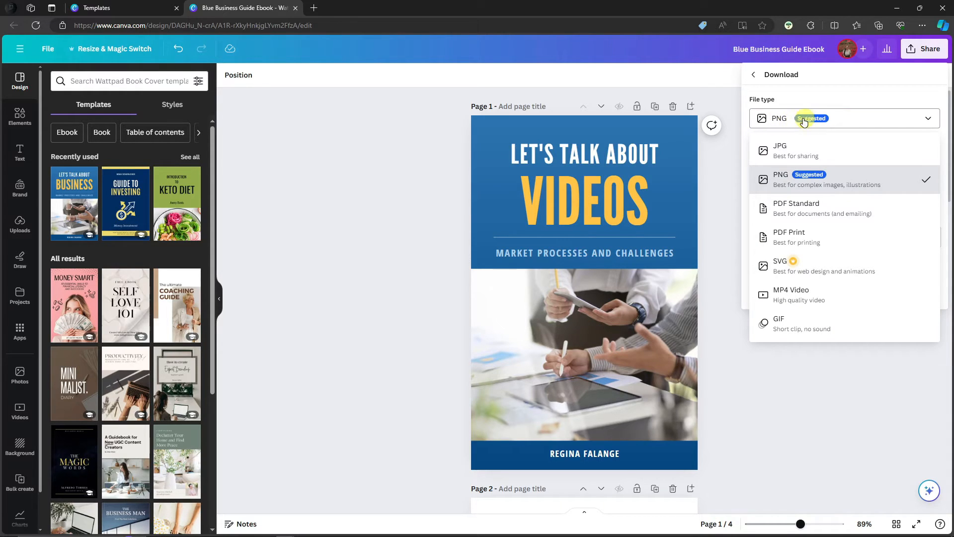
click(795, 208)
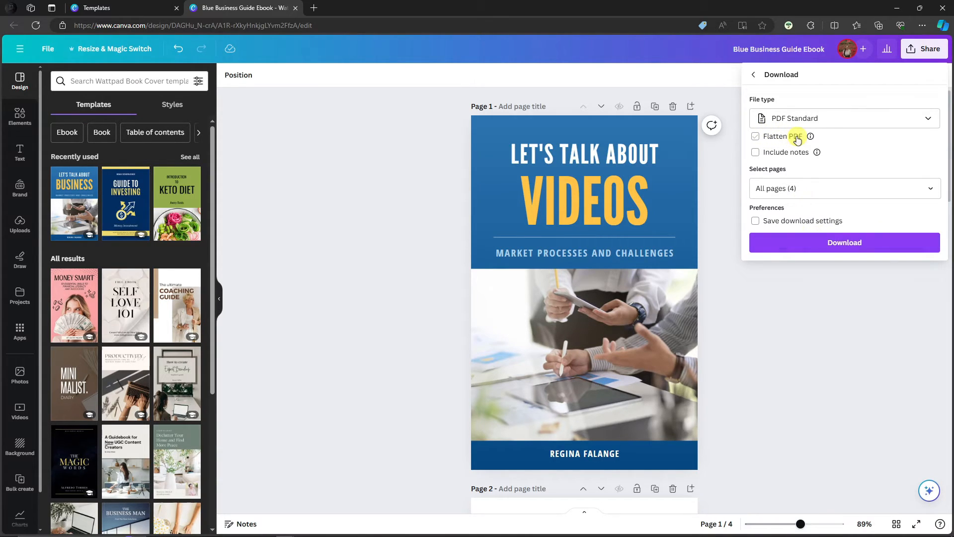
click(755, 152)
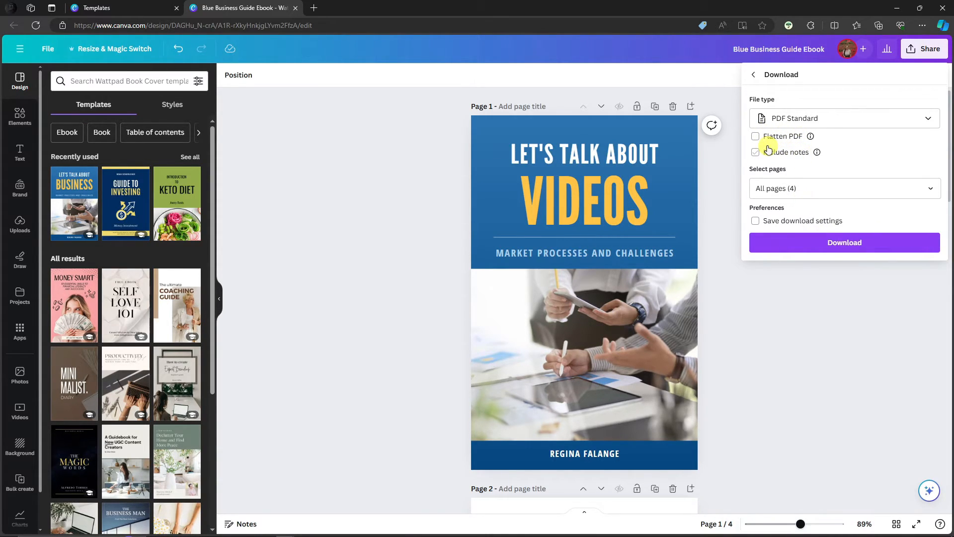
click(755, 151)
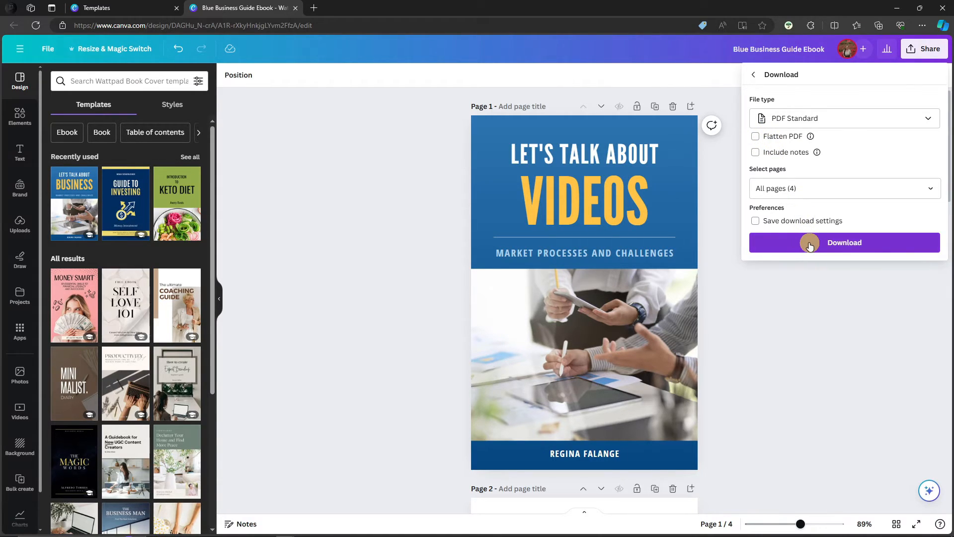
click(845, 188)
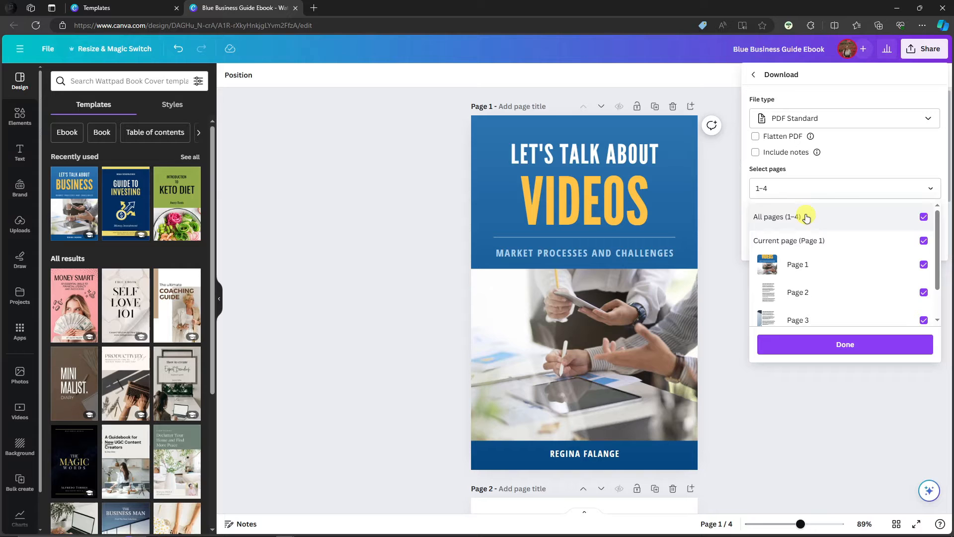
click(845, 344)
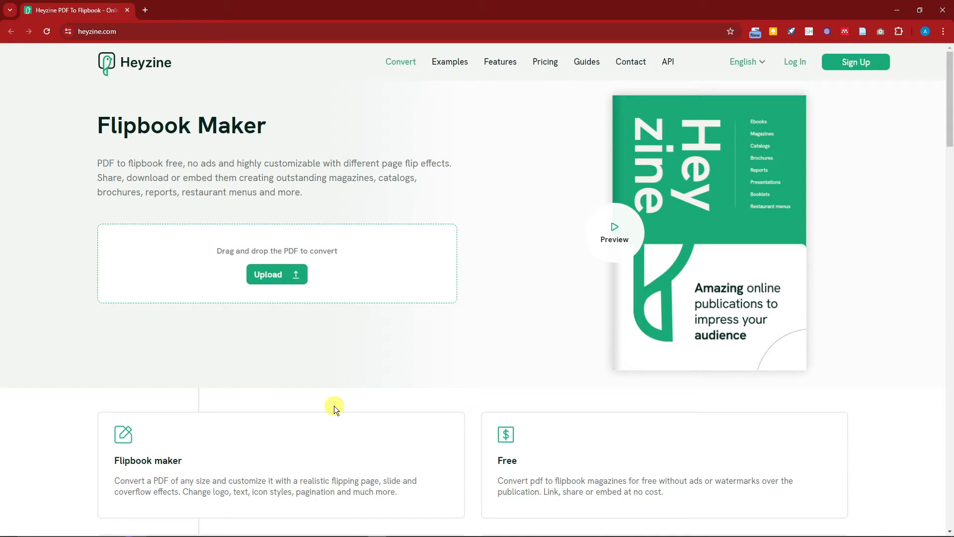
mouse_move(355, 390)
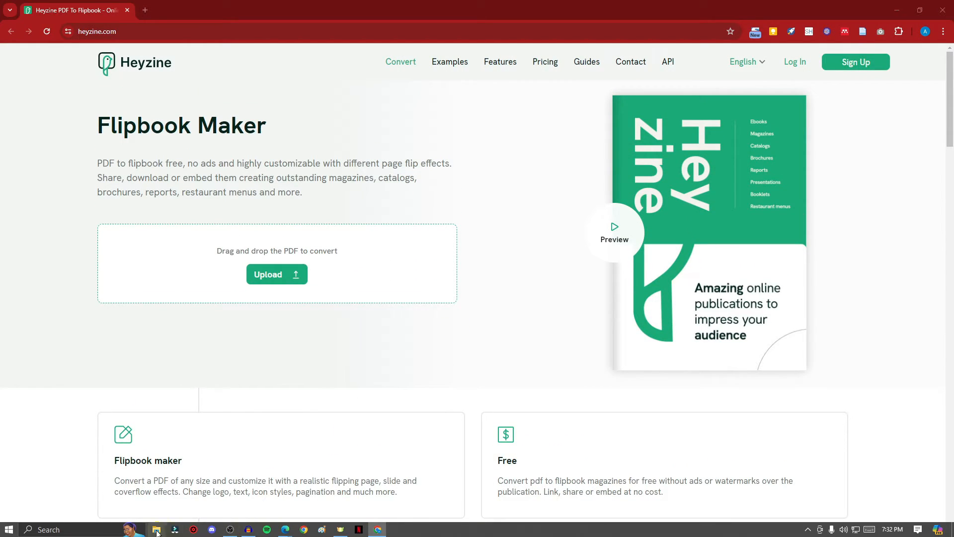
click(156, 528)
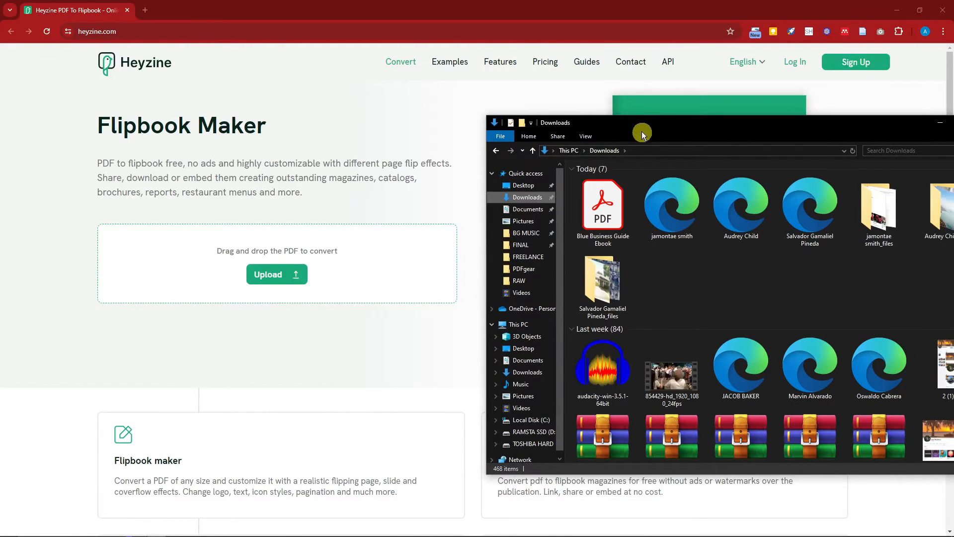
mouse_move(338, 264)
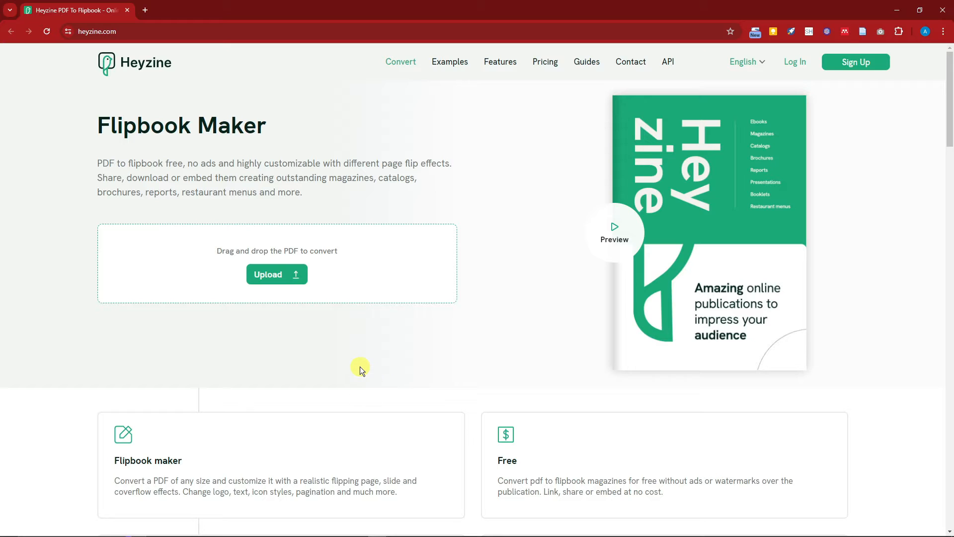
mouse_move(364, 360)
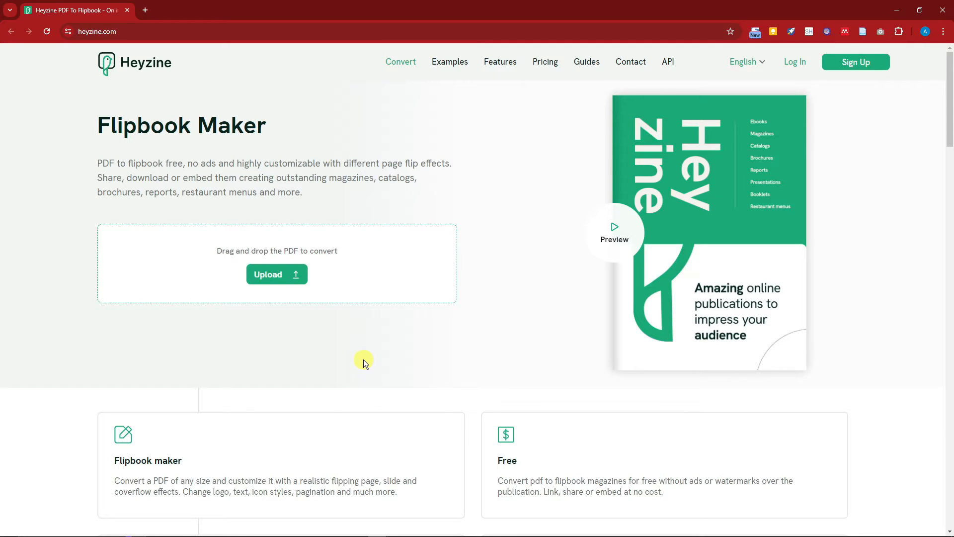
Preview the converted 'Let's Talk About Videos' flipbook, flipping forward and back to the cover.
click(276, 274)
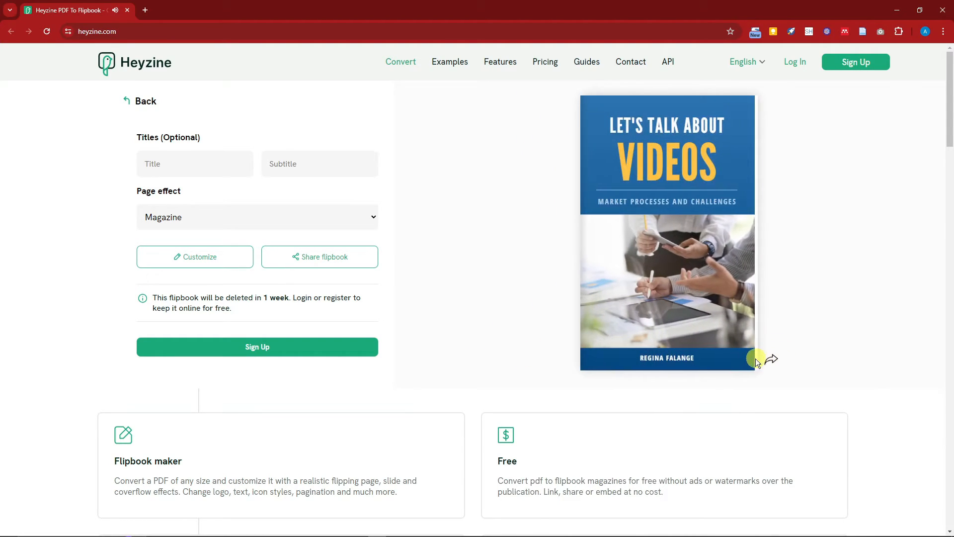
click(771, 359)
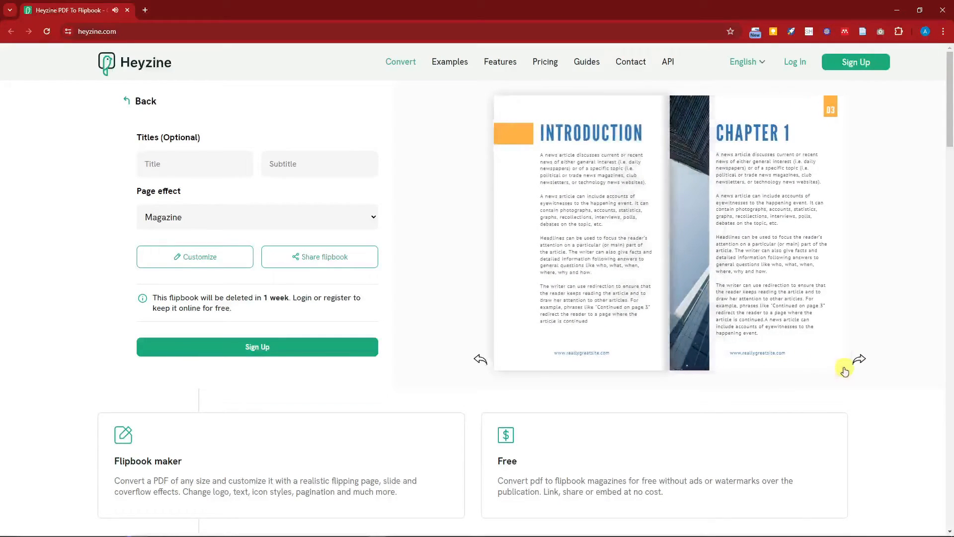
click(860, 359)
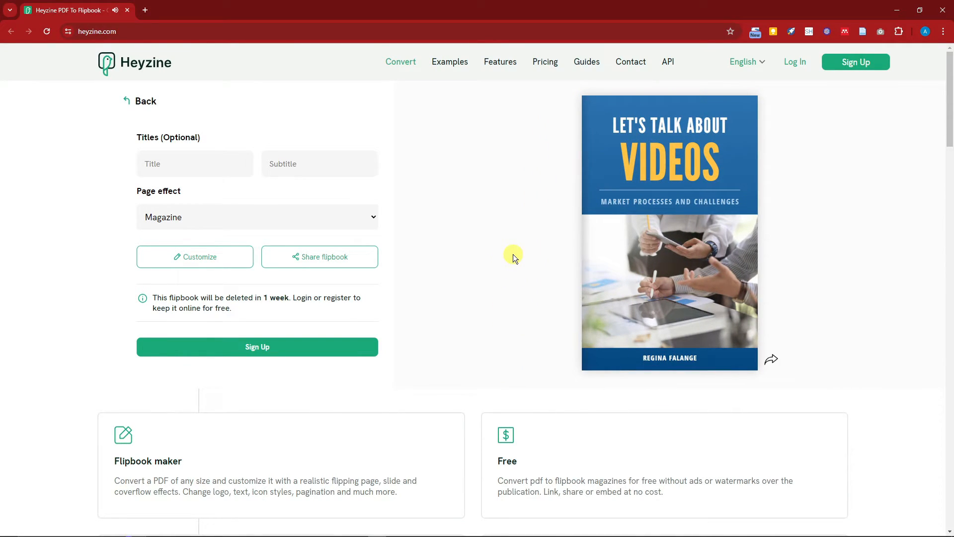
Switch the page effect from Magazine to Book and start the subtitle field.
click(257, 216)
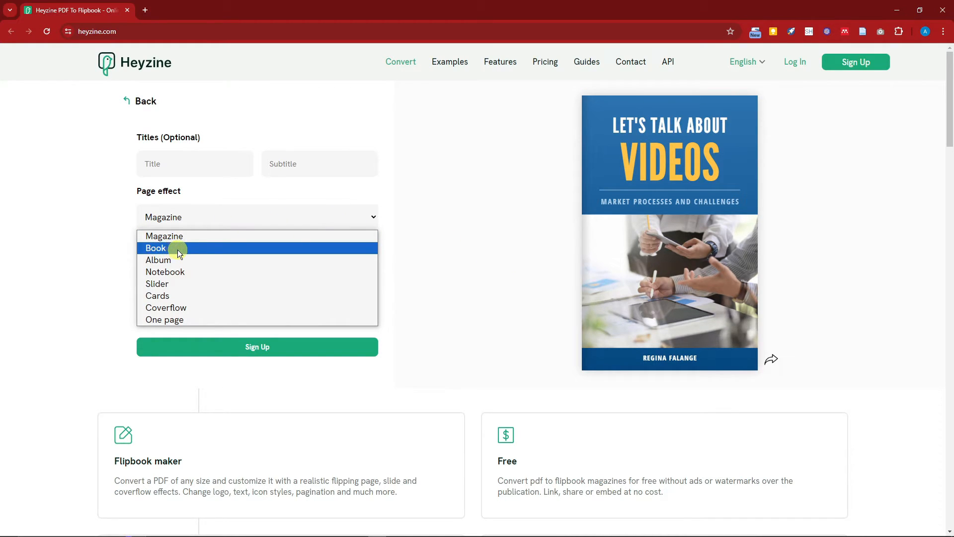
click(156, 247)
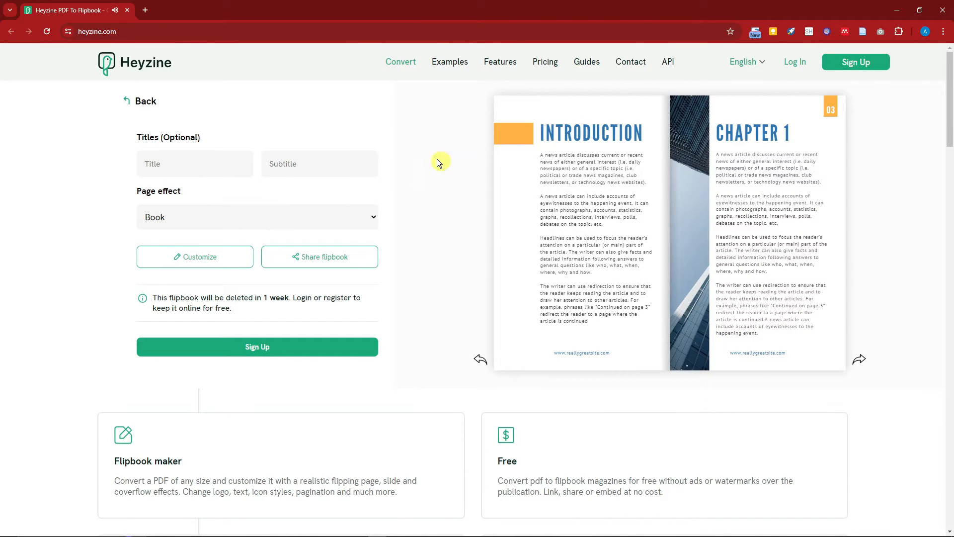
click(304, 162)
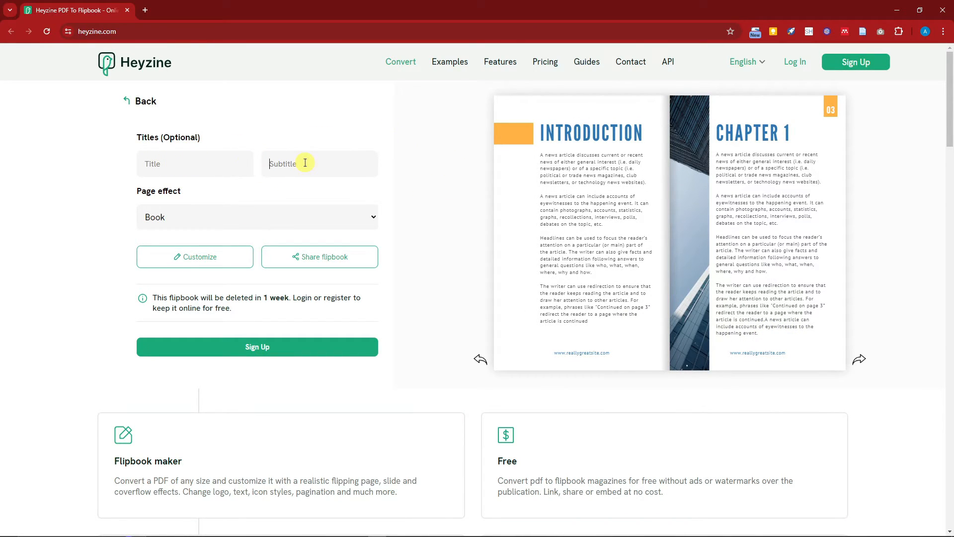
click(256, 217)
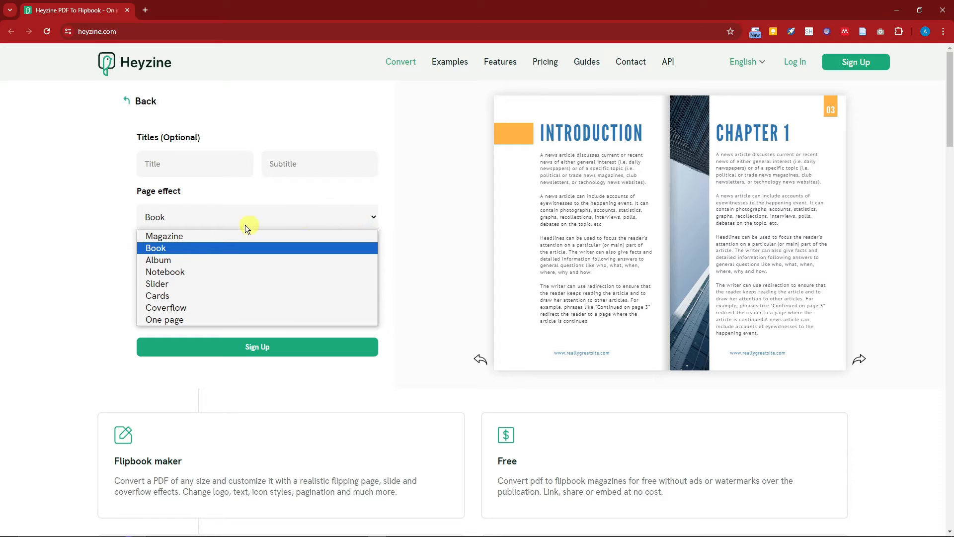
mouse_move(191, 285)
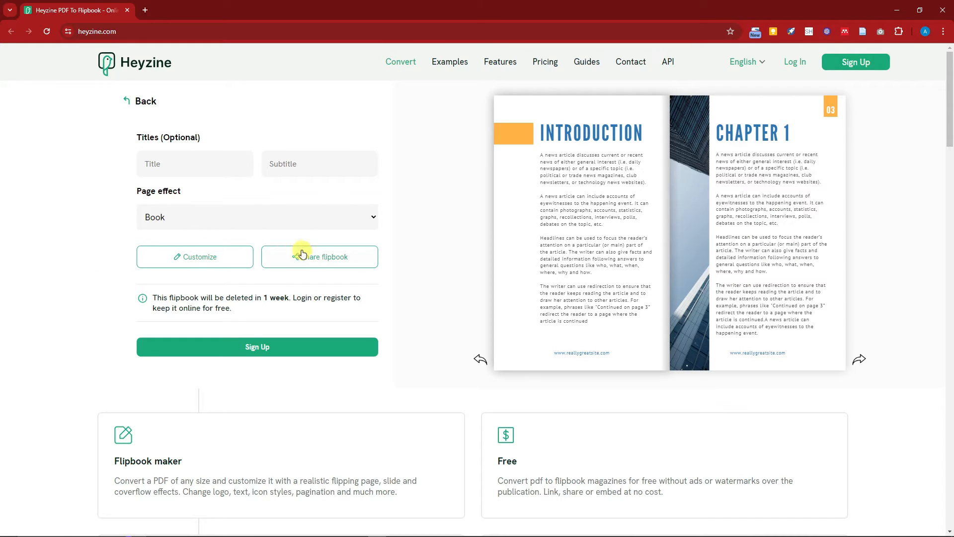
Copy the flipbook's Reader link from the Share flipbook dialog.
click(319, 257)
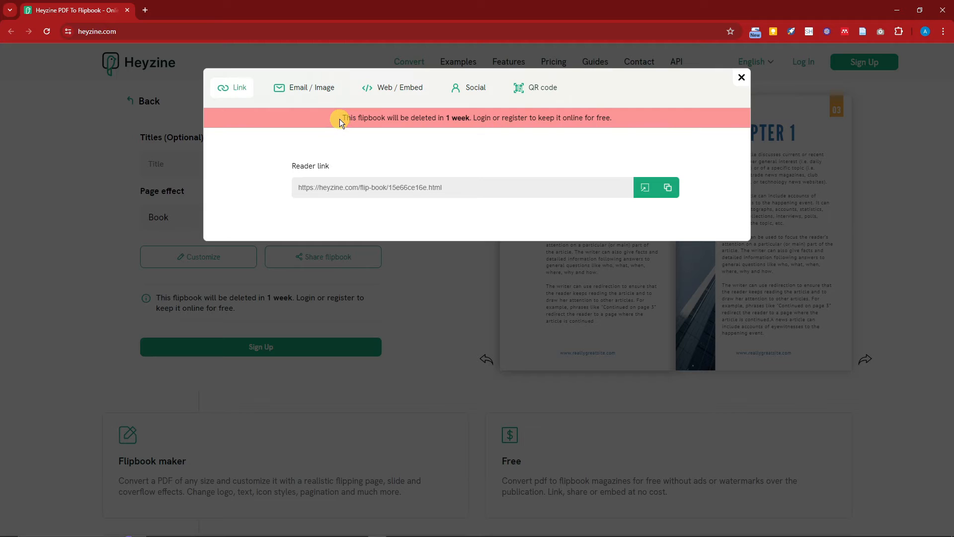
mouse_move(399, 117)
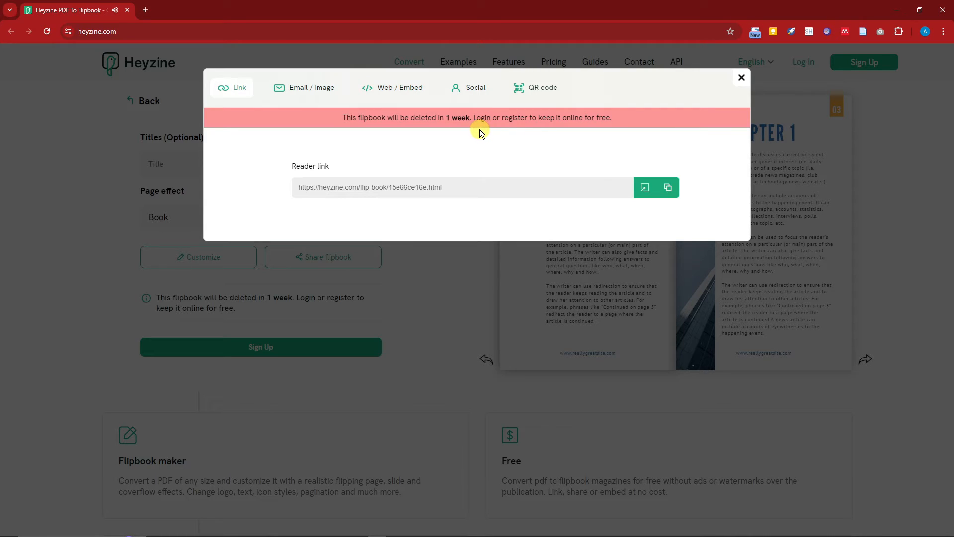
triple_click(370, 187)
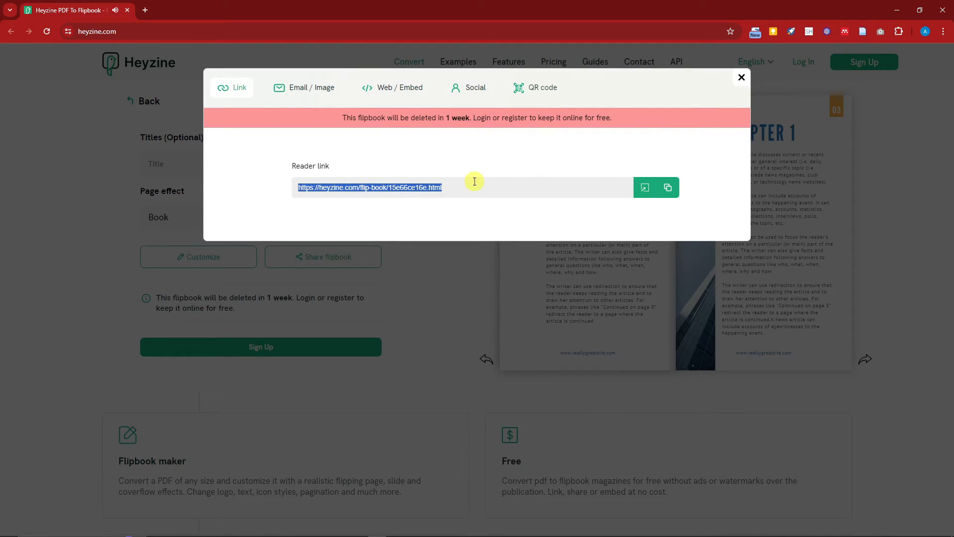
click(668, 187)
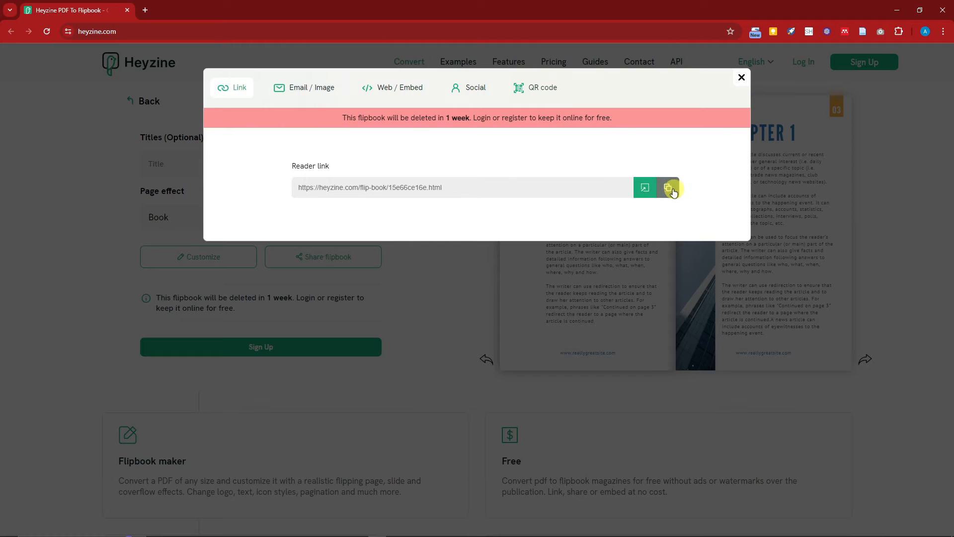
click(668, 187)
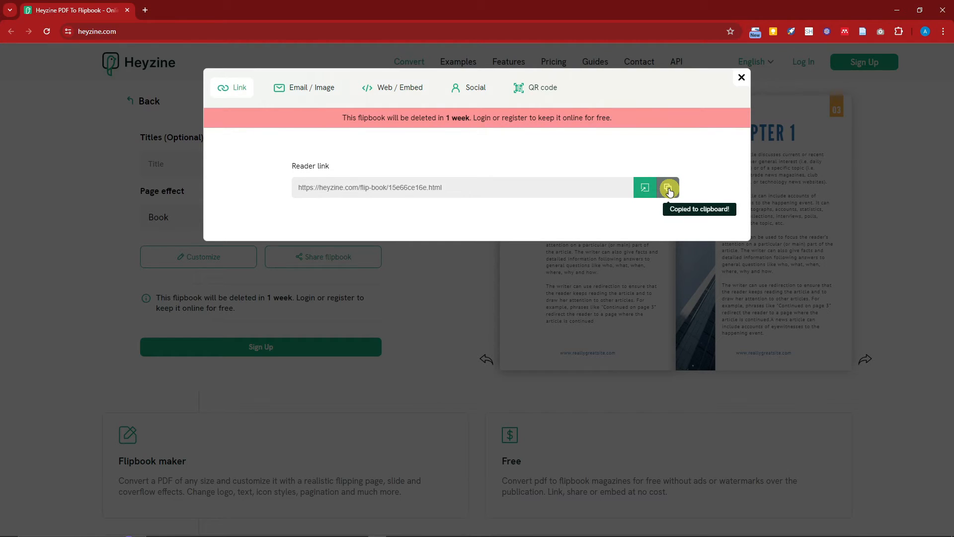
mouse_move(290, 97)
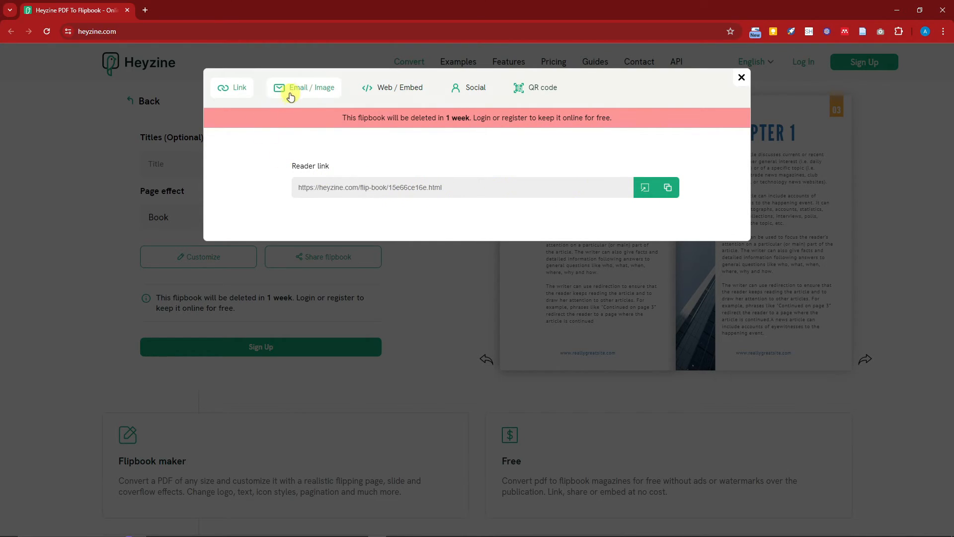
Review the Email/Image, Web/Embed and QR code sharing tabs, then close the dialog.
click(311, 88)
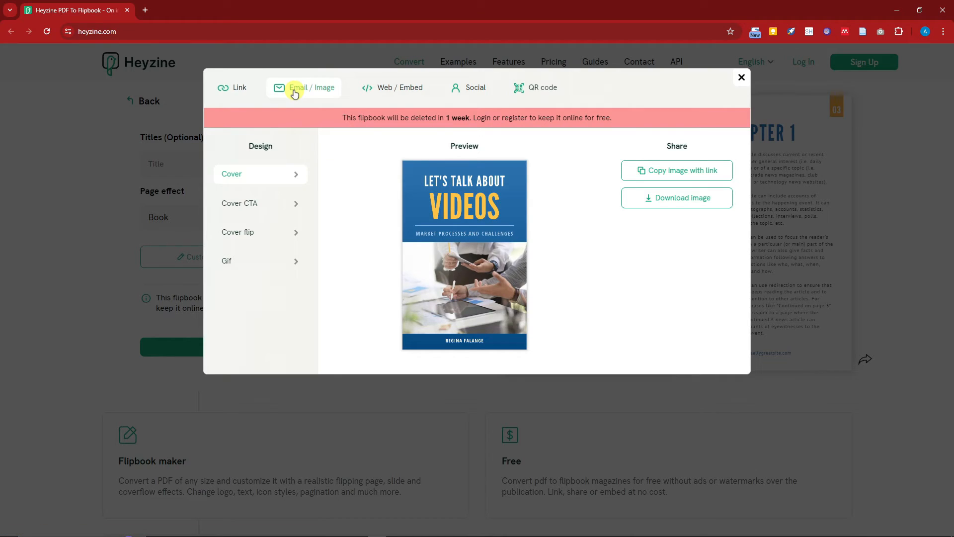
click(393, 87)
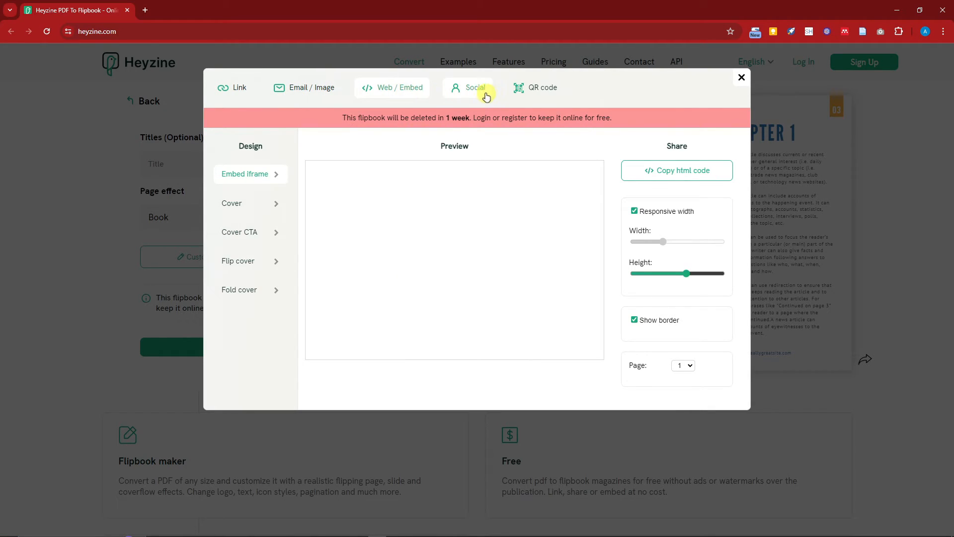
click(541, 88)
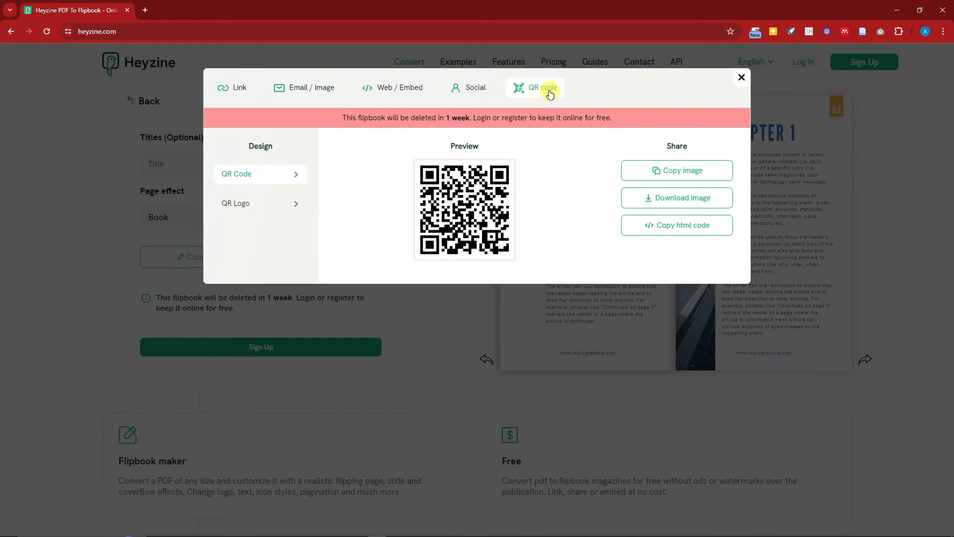
click(675, 197)
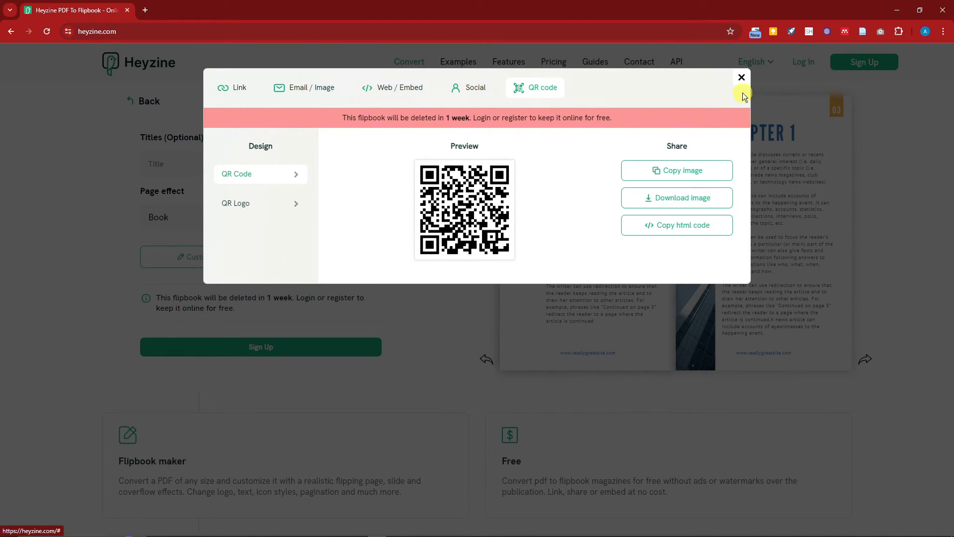
click(741, 78)
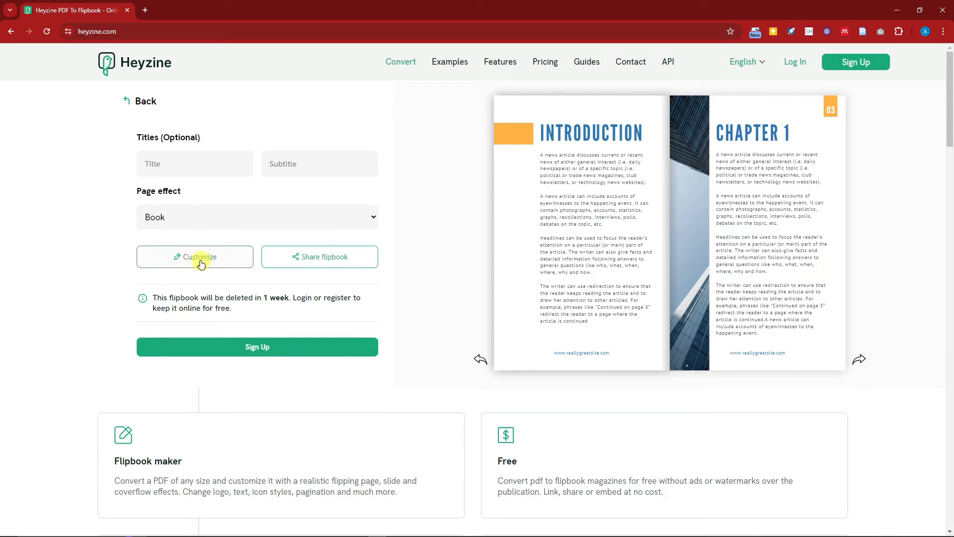
Customize the flipbook, opening the Heyzine Admin editor in a new tab.
click(195, 257)
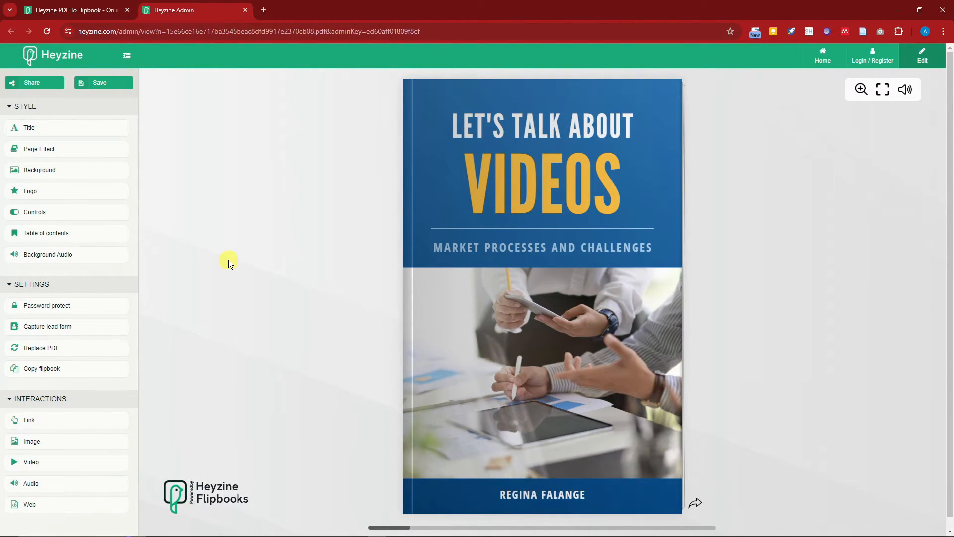
mouse_move(229, 272)
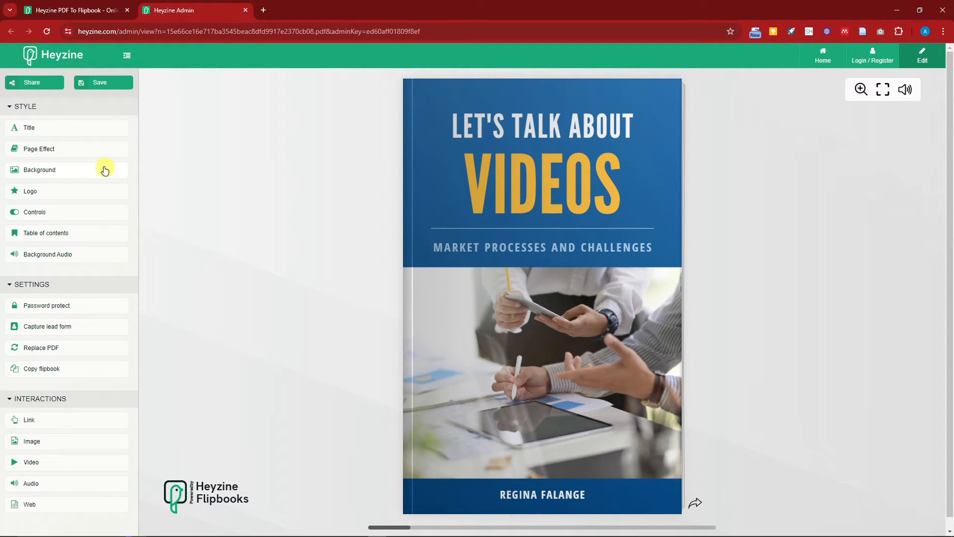
Save the flipbook title 'SAMPLE EBOOK' with subtitle 'THIS IS A SAMPLE'.
click(29, 128)
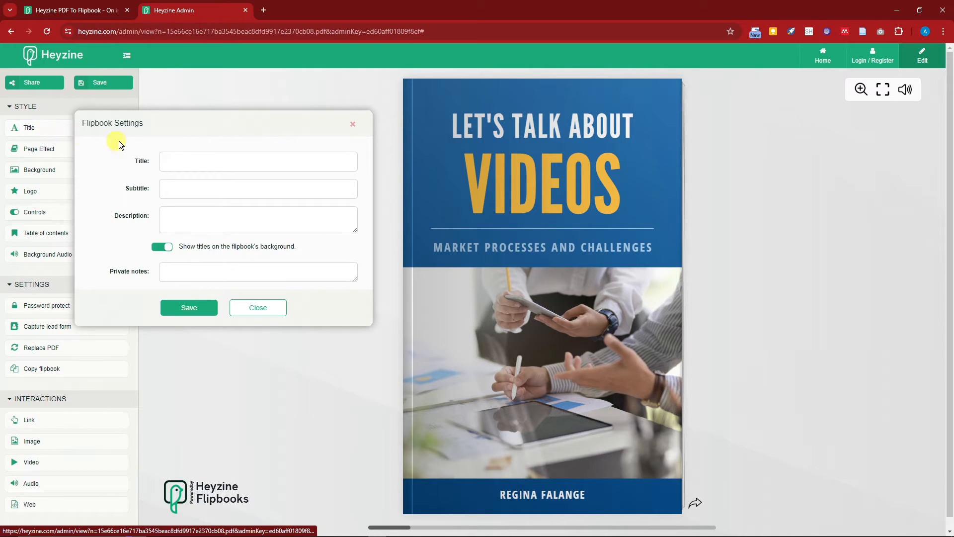
text(SAMPLE EBOOK)
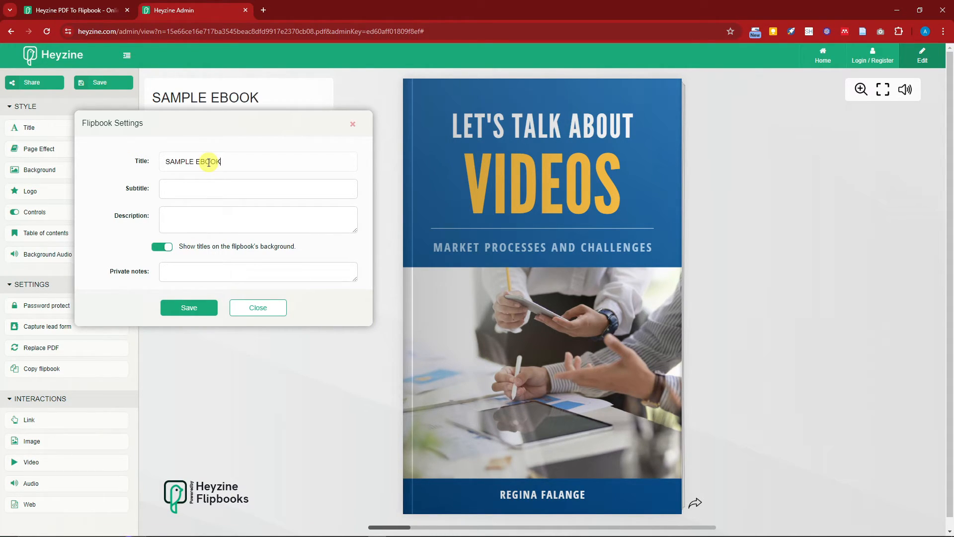
text(THS)
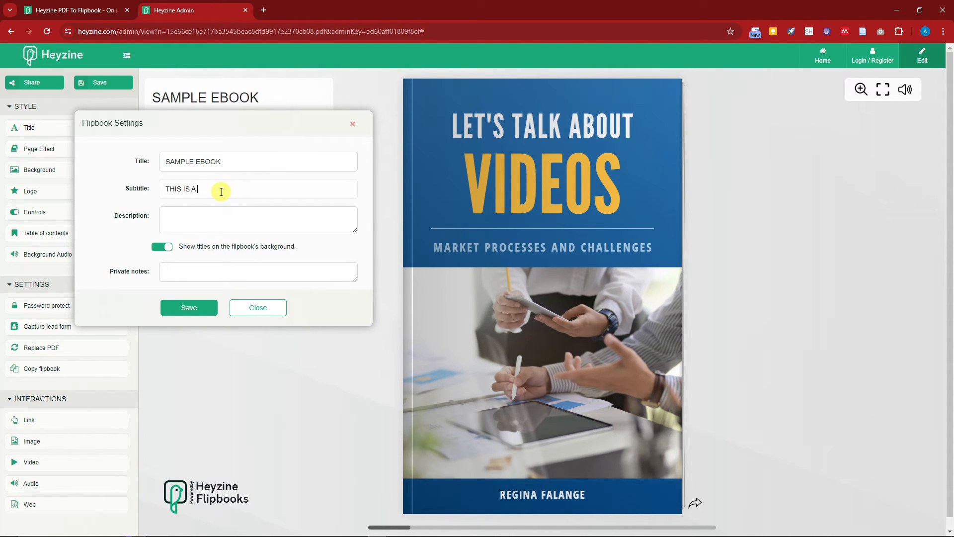
text(SAMPLE)
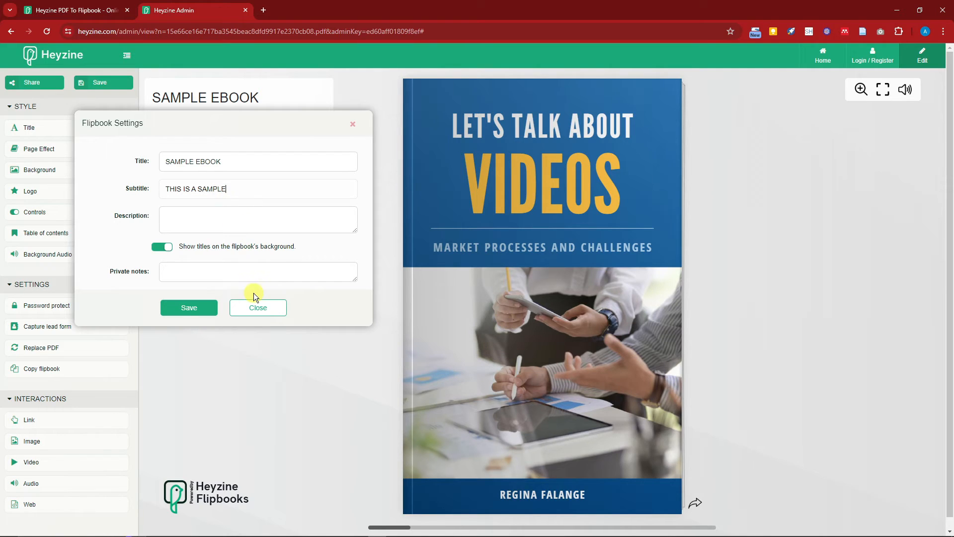
click(257, 307)
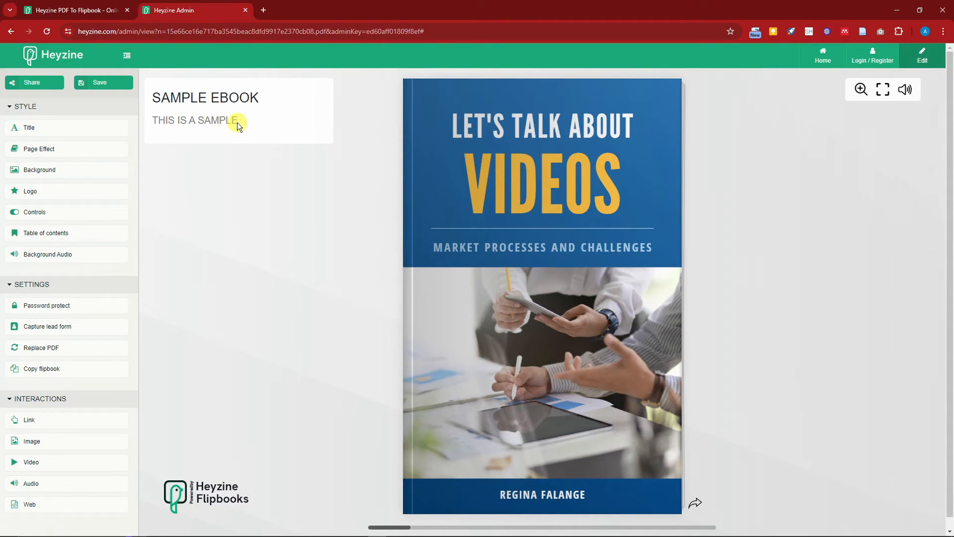
Review the Page Effect settings and its More options, then close them.
click(40, 148)
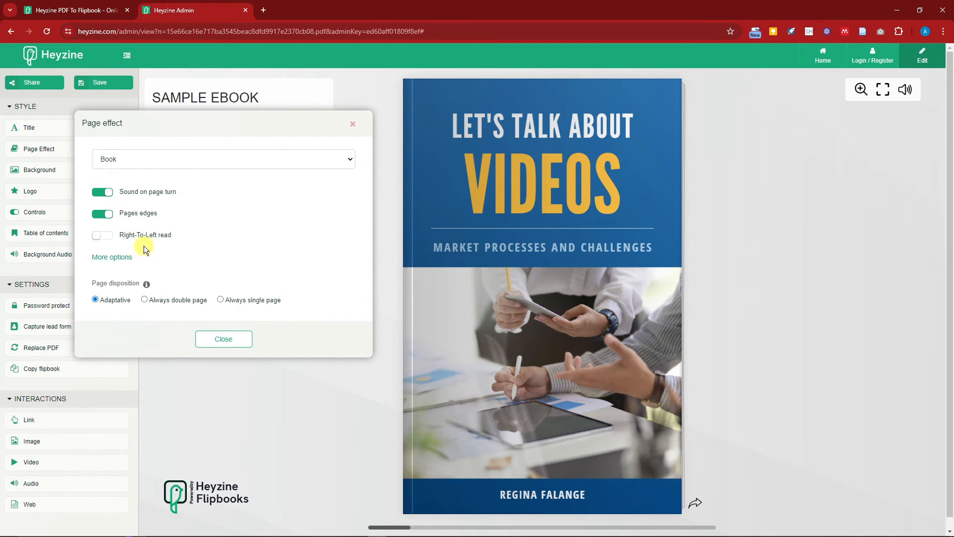
click(111, 256)
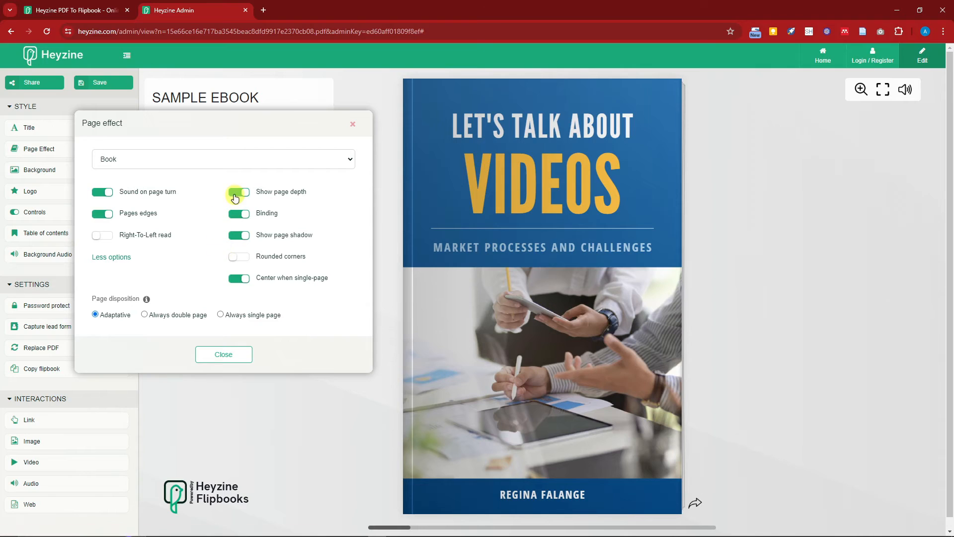
click(237, 192)
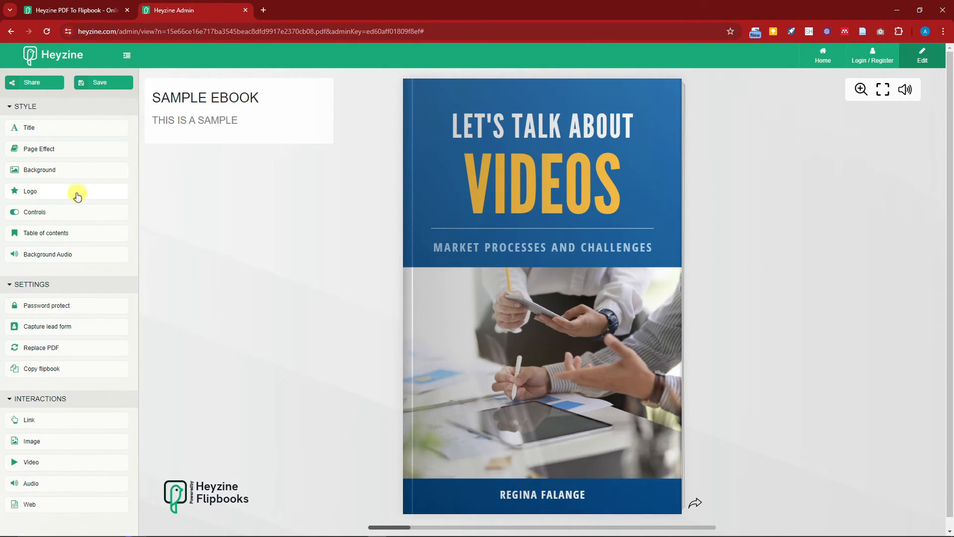
Enable Download and Share in the reader Controls, leaving Password protect disabled.
click(35, 211)
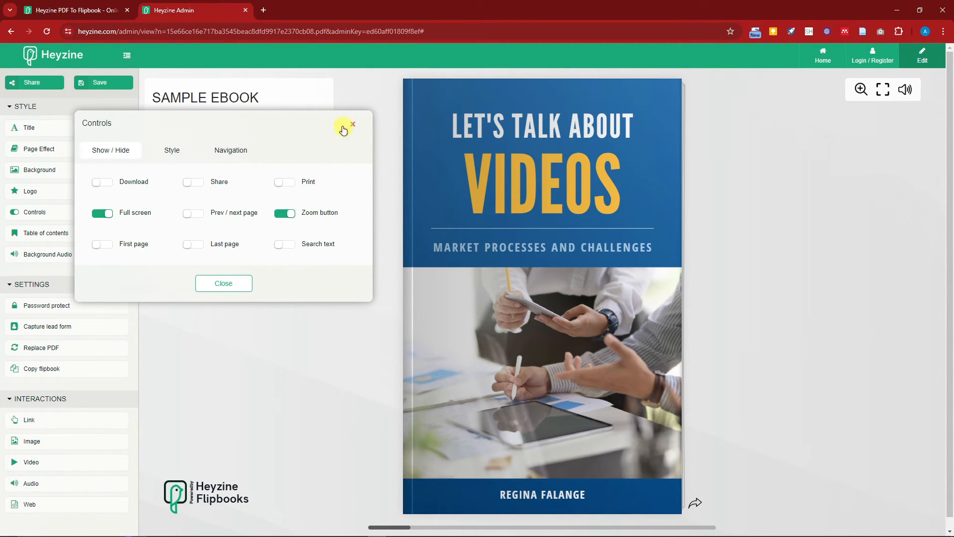
mouse_move(194, 186)
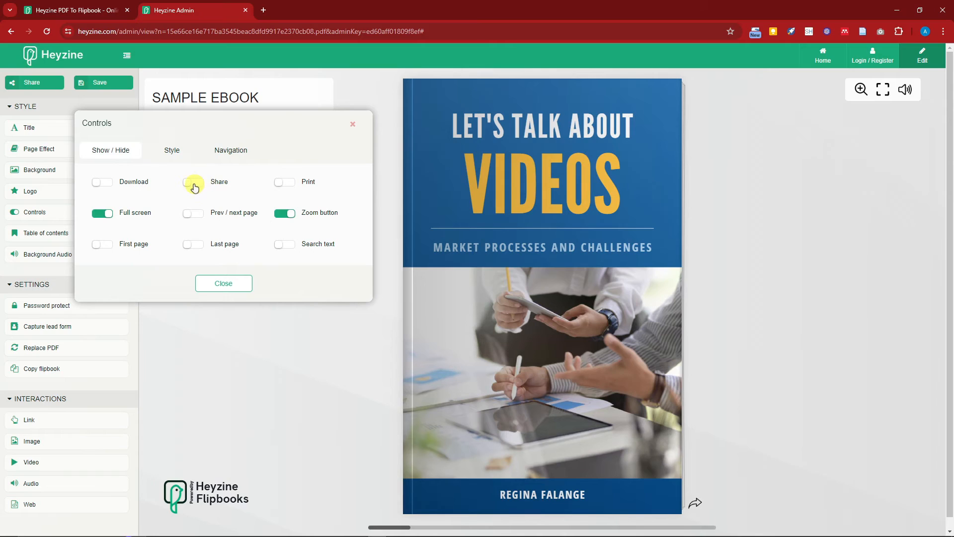
click(194, 181)
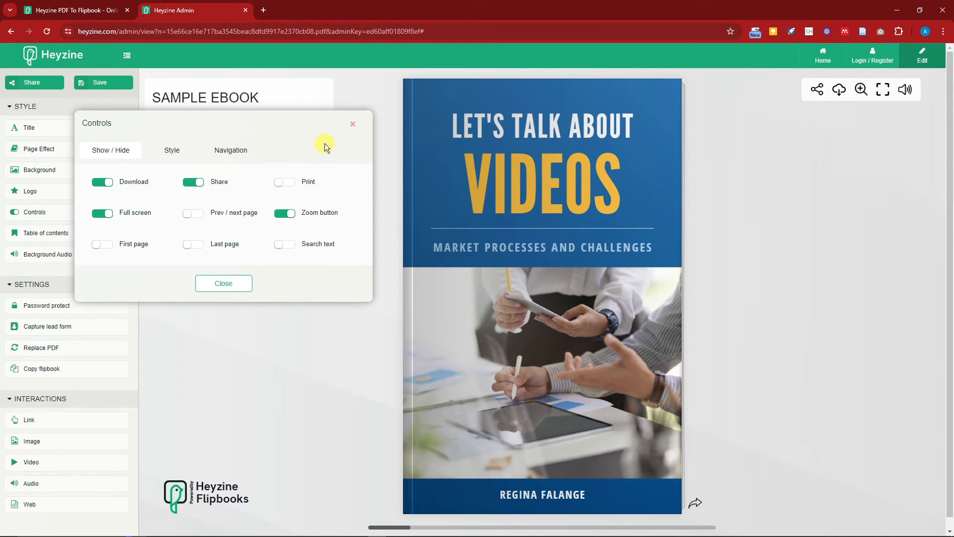
click(351, 124)
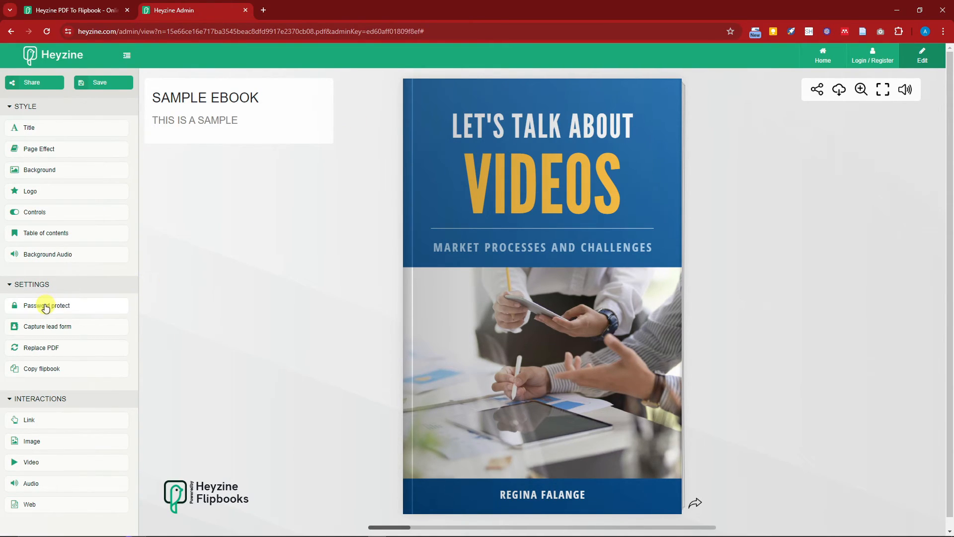
click(46, 305)
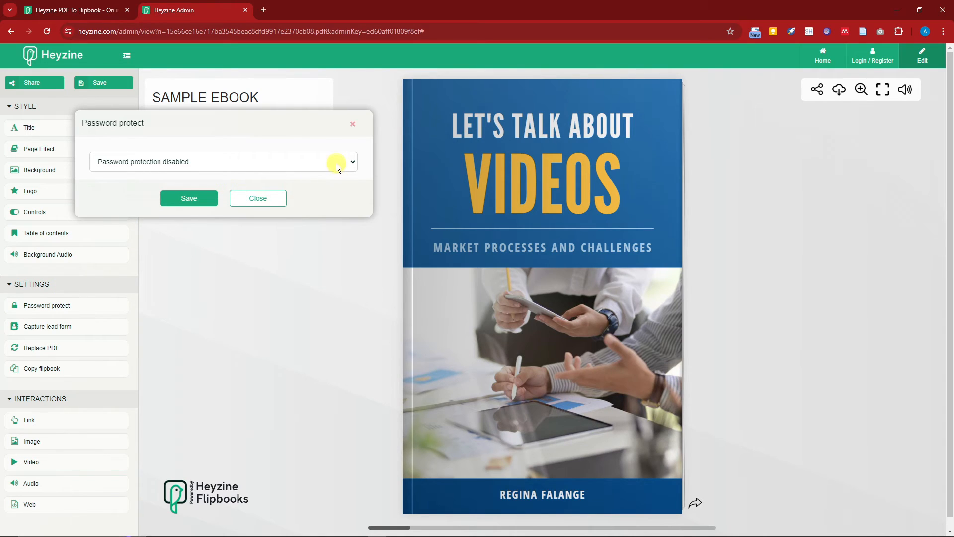
click(352, 123)
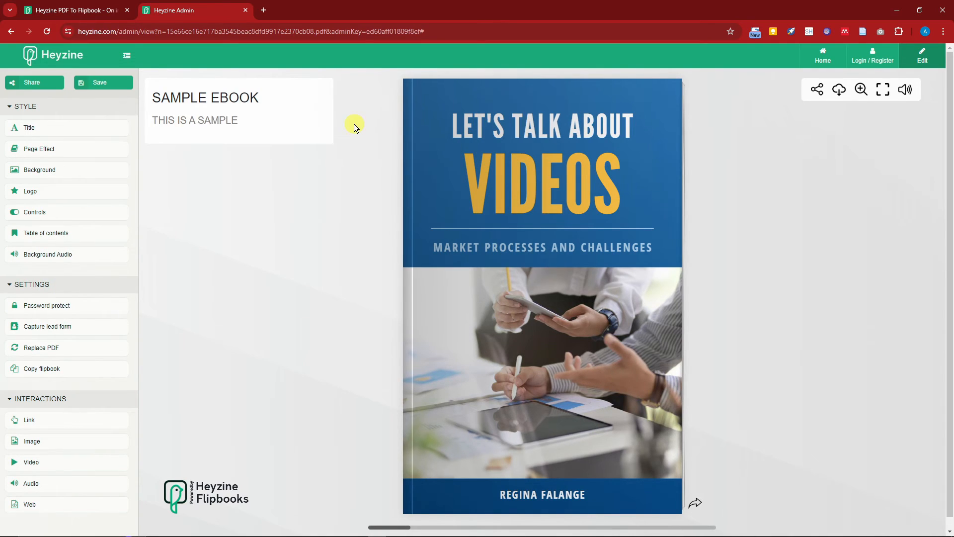
mouse_move(212, 307)
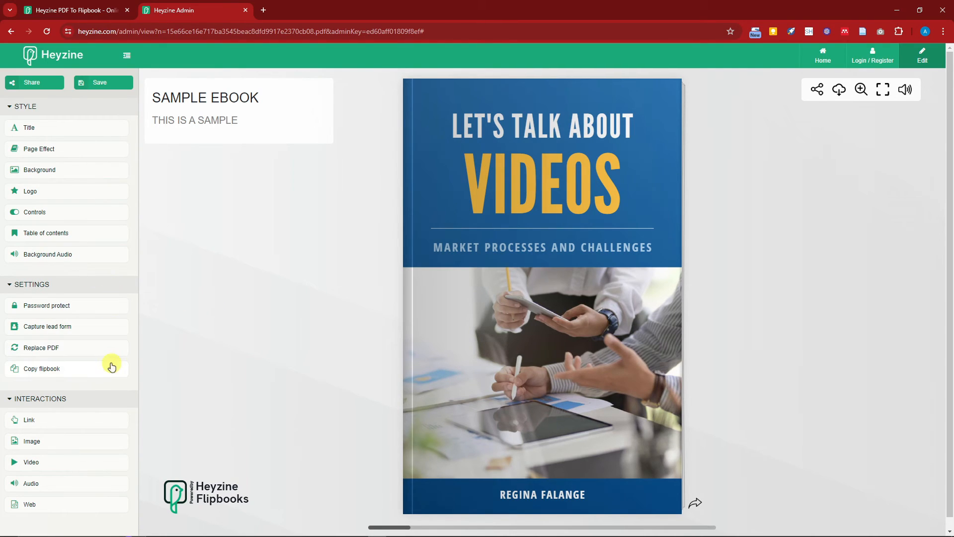
click(48, 253)
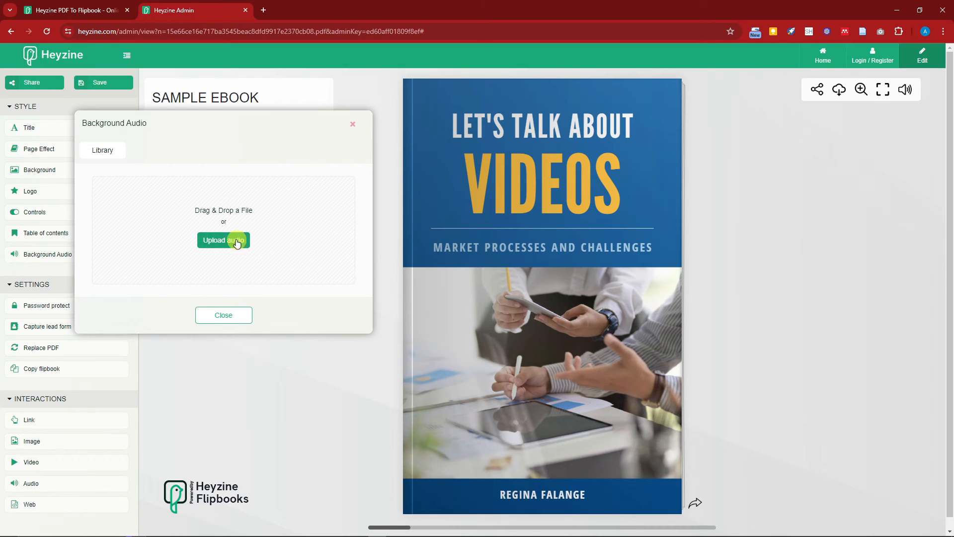
click(352, 124)
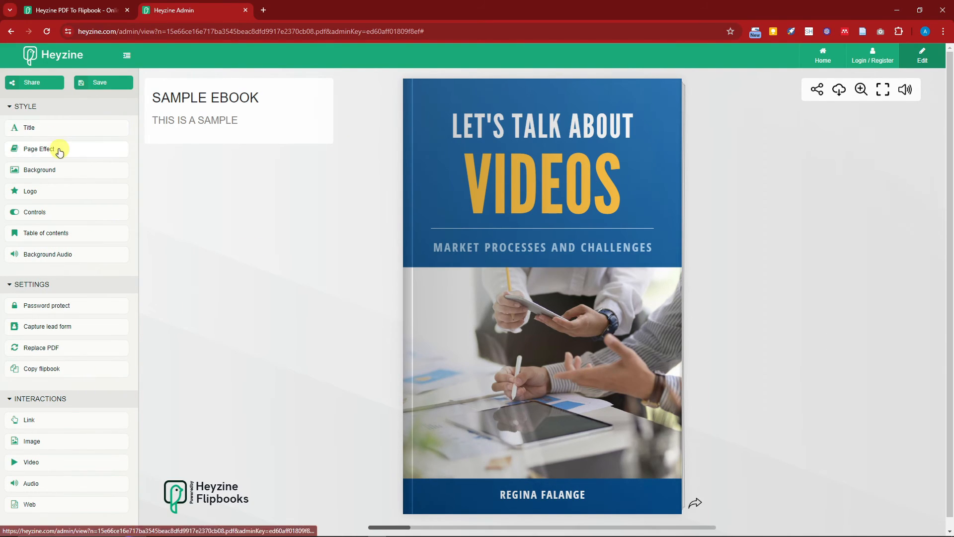
click(39, 169)
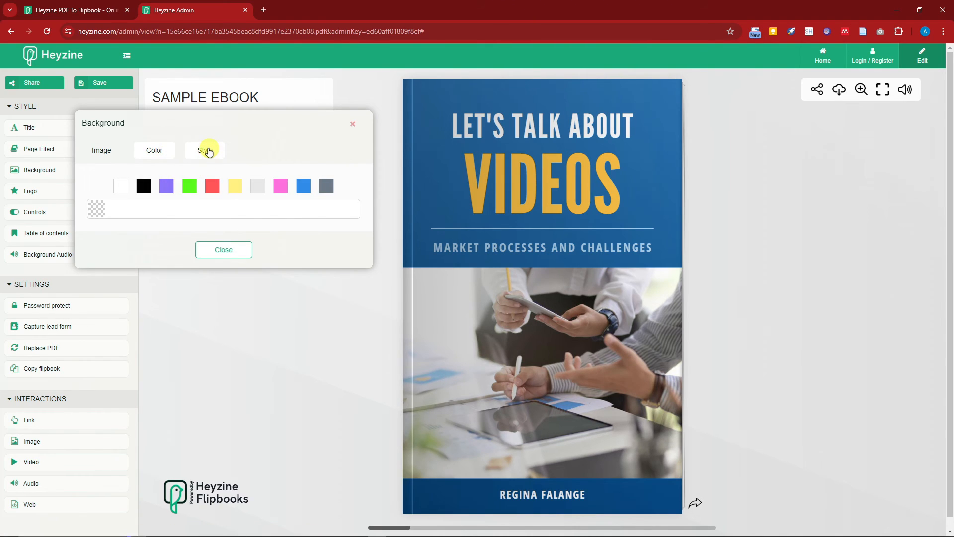
click(205, 150)
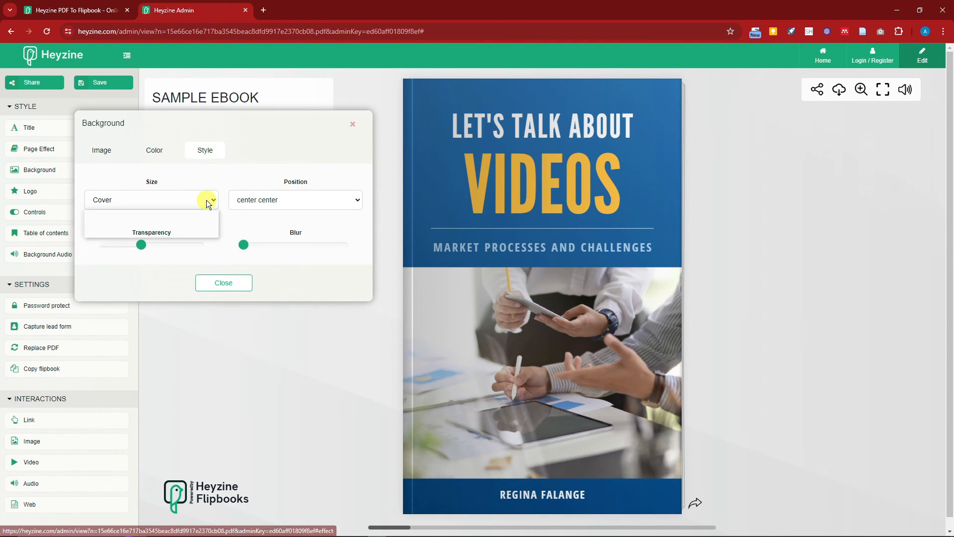
click(296, 199)
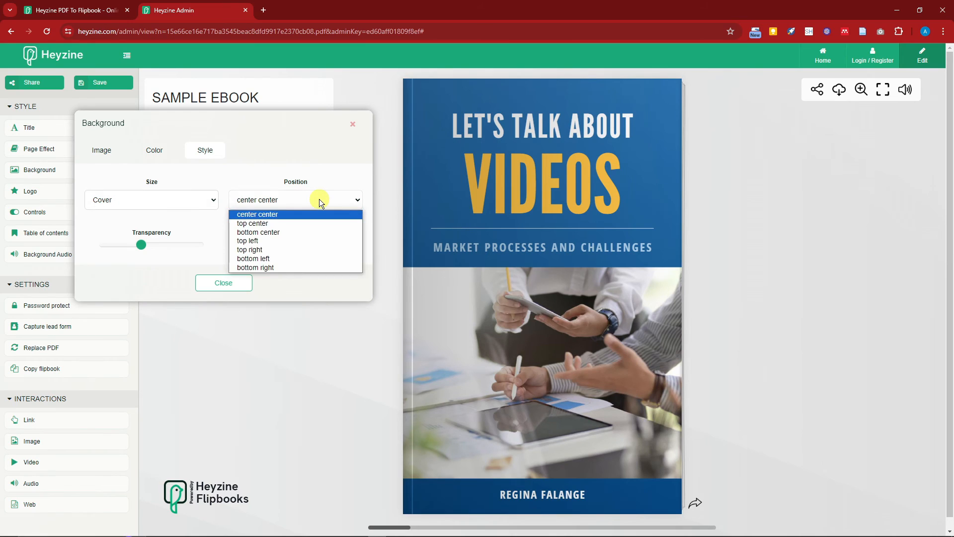
click(223, 282)
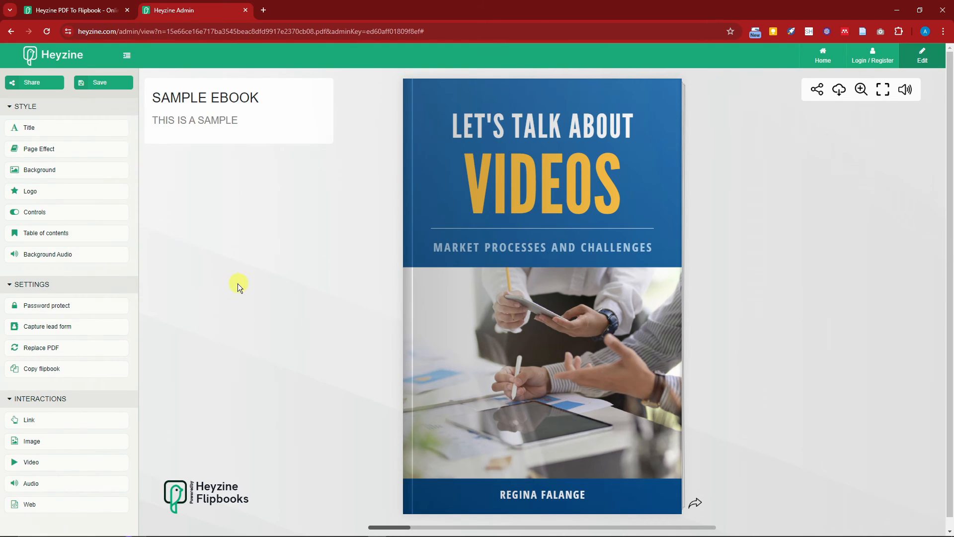
mouse_move(58, 391)
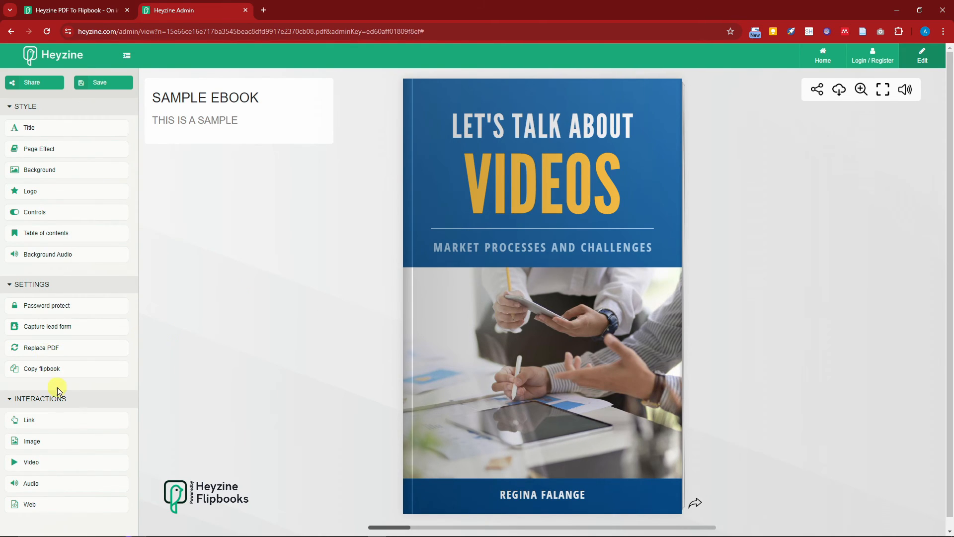
mouse_move(525, 176)
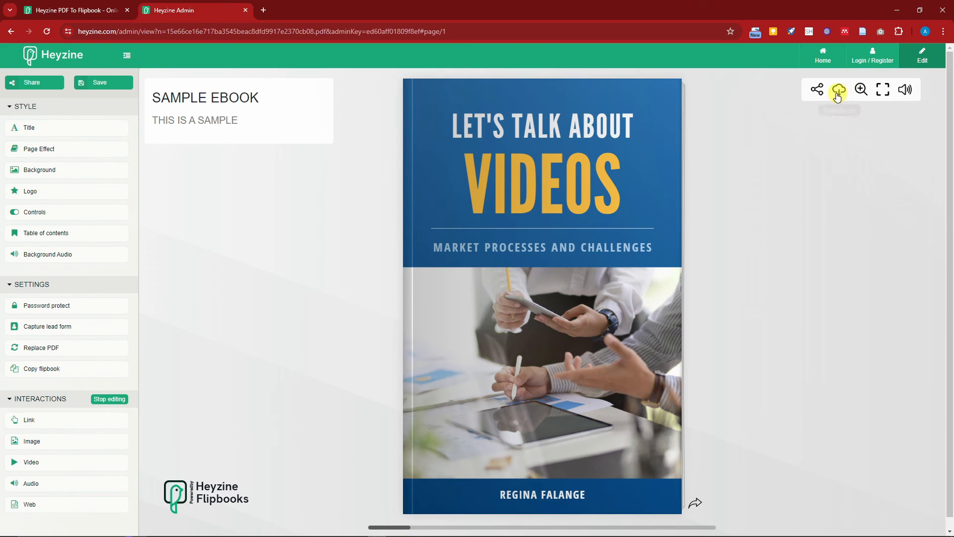
mouse_move(839, 90)
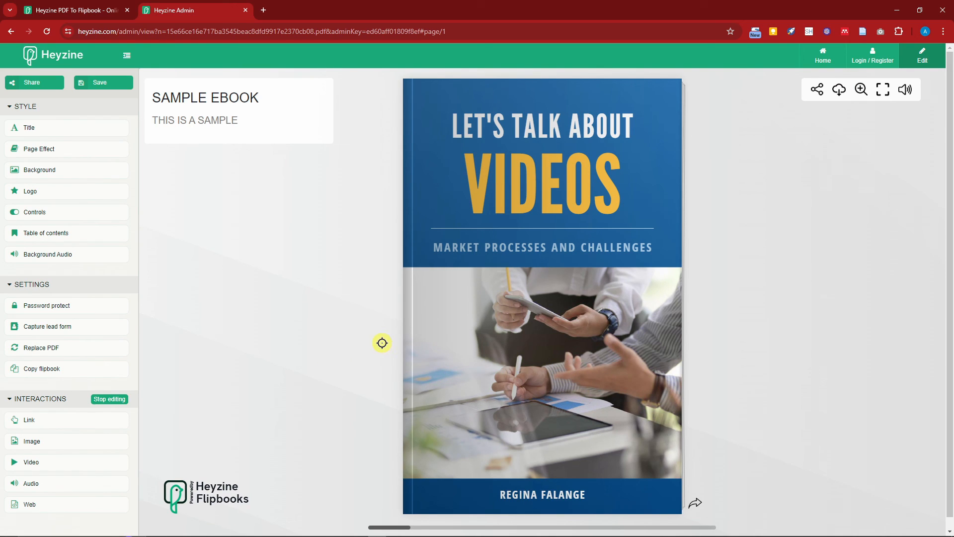
click(32, 82)
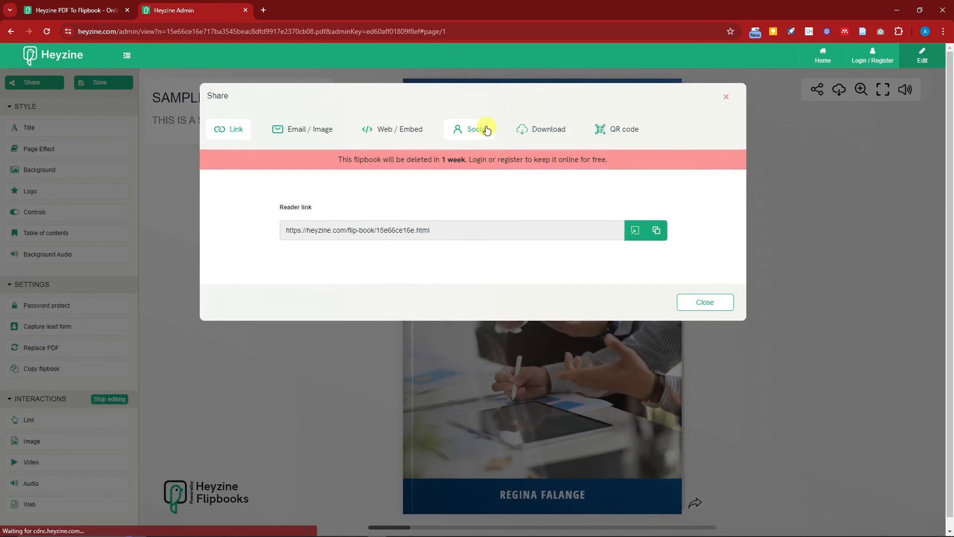
click(547, 129)
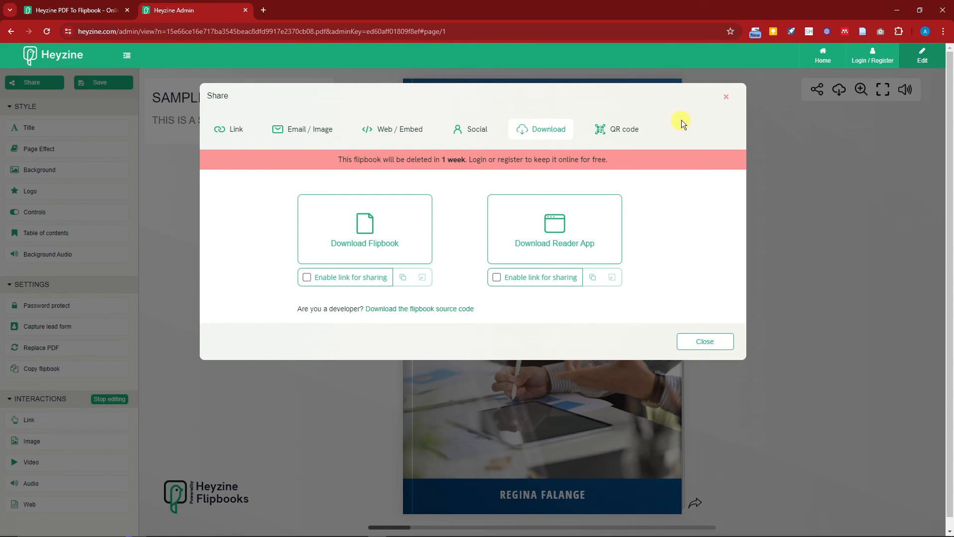
click(726, 97)
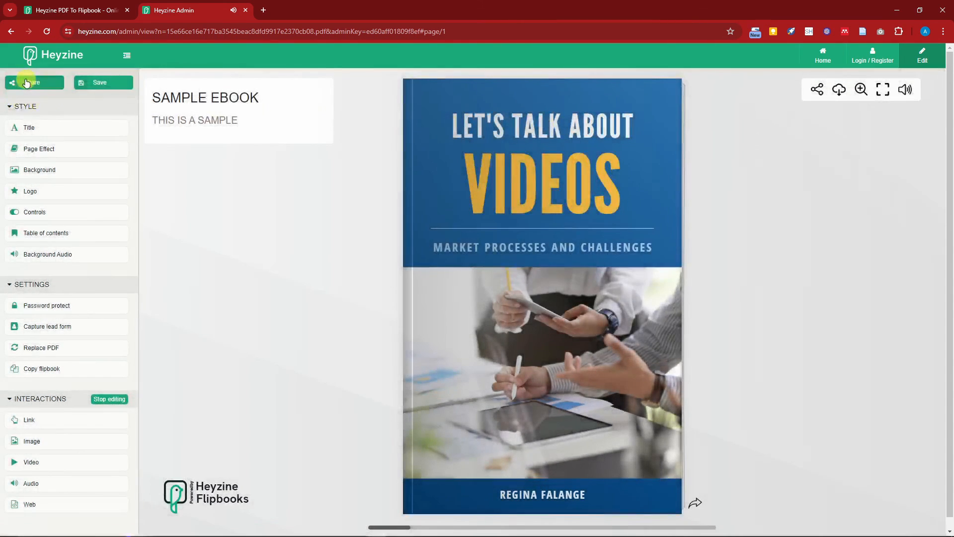
click(31, 83)
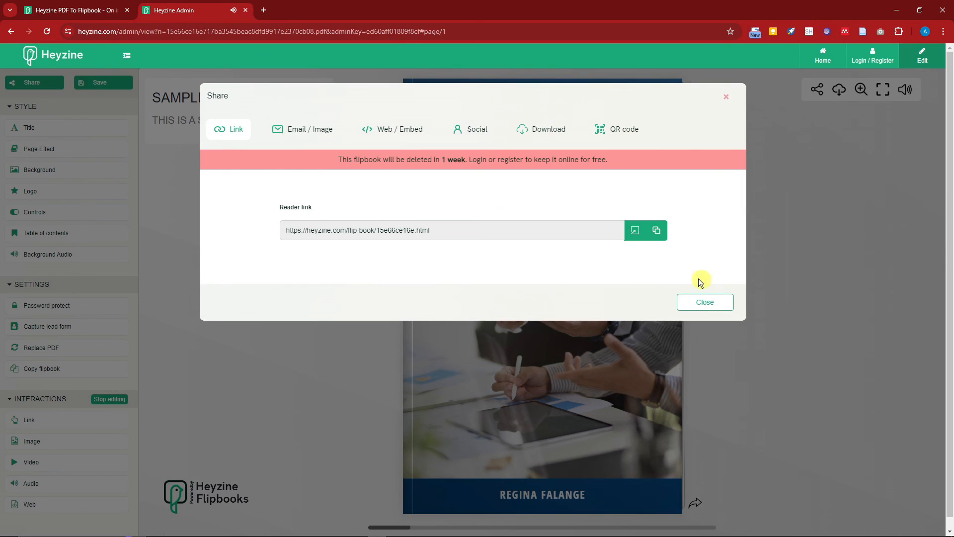
drag(375, 159, 606, 159)
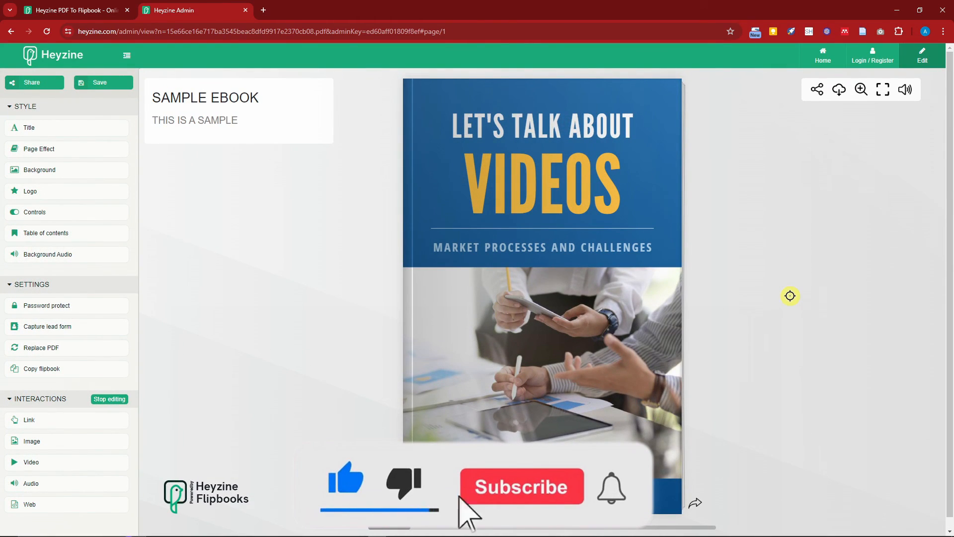
click(522, 486)
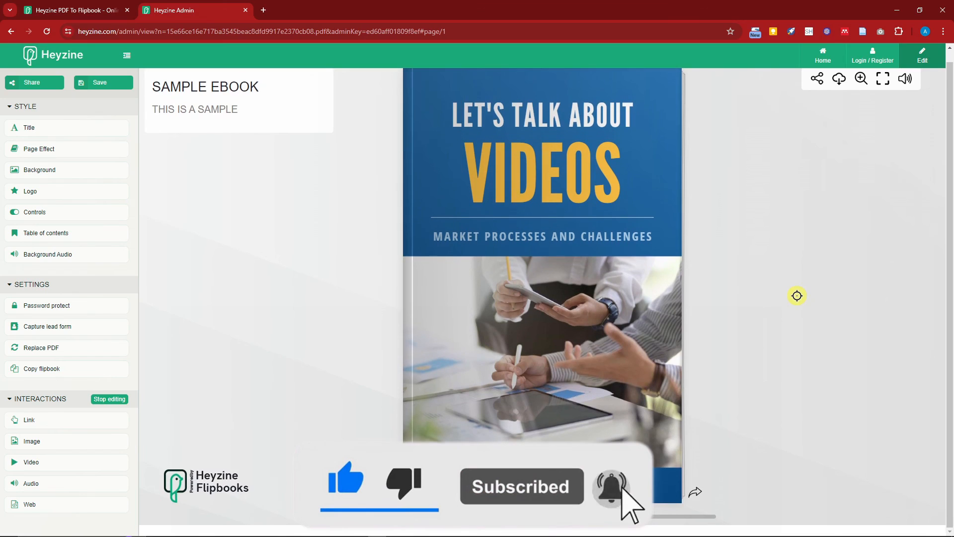